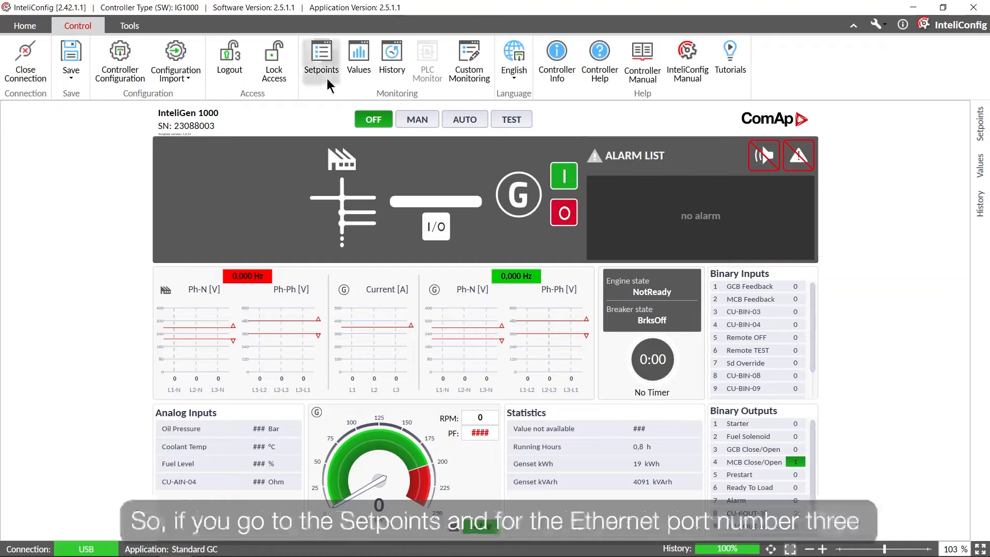
- Confirm Ethernet port 3 is Modbus Interface and show its Modbus Client settings (IP 10.76.0.64)
click(321, 60)
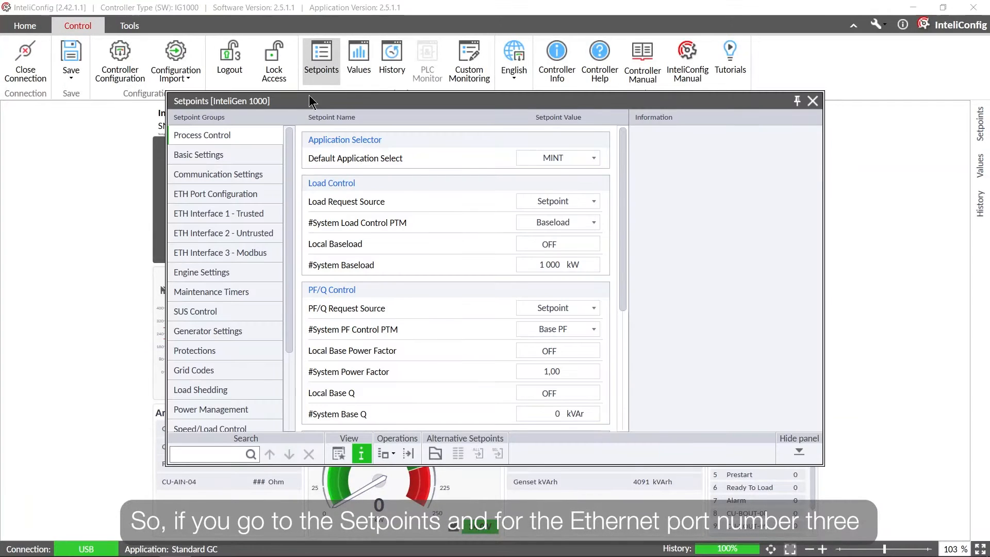
click(215, 193)
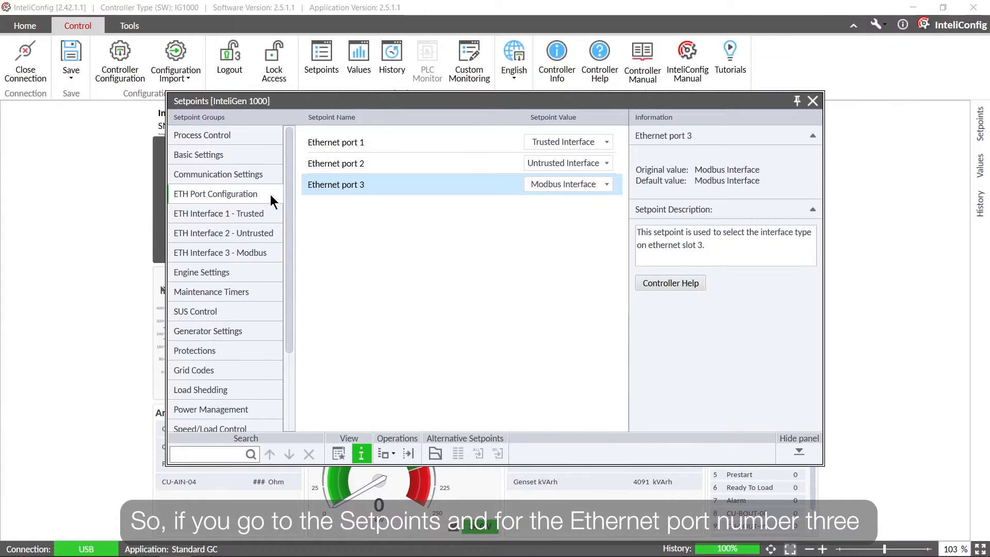
click(566, 184)
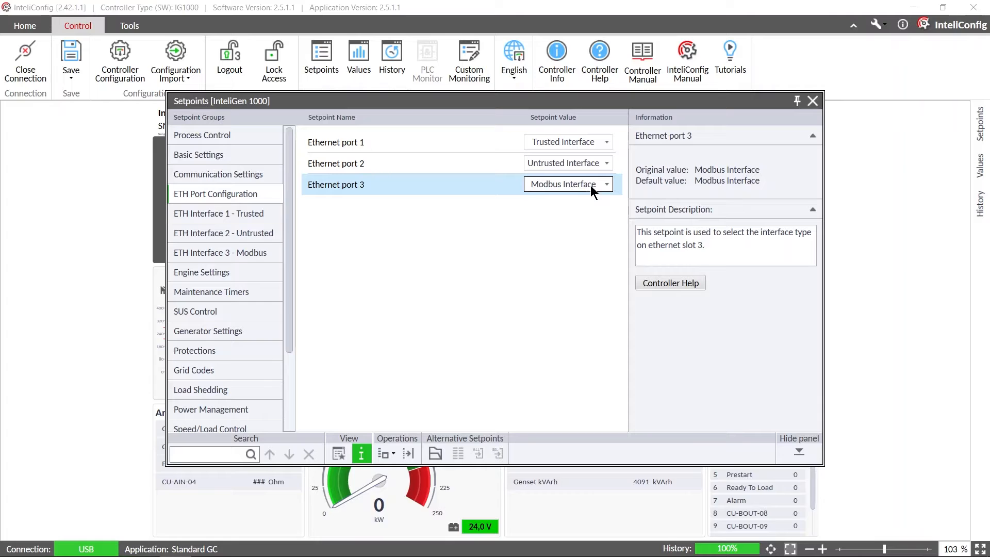
click(567, 183)
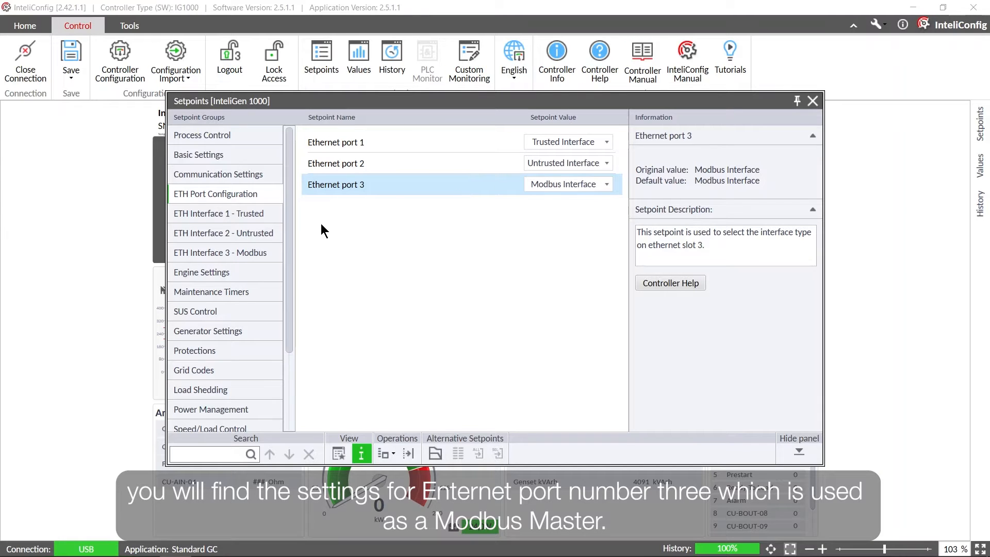
click(220, 252)
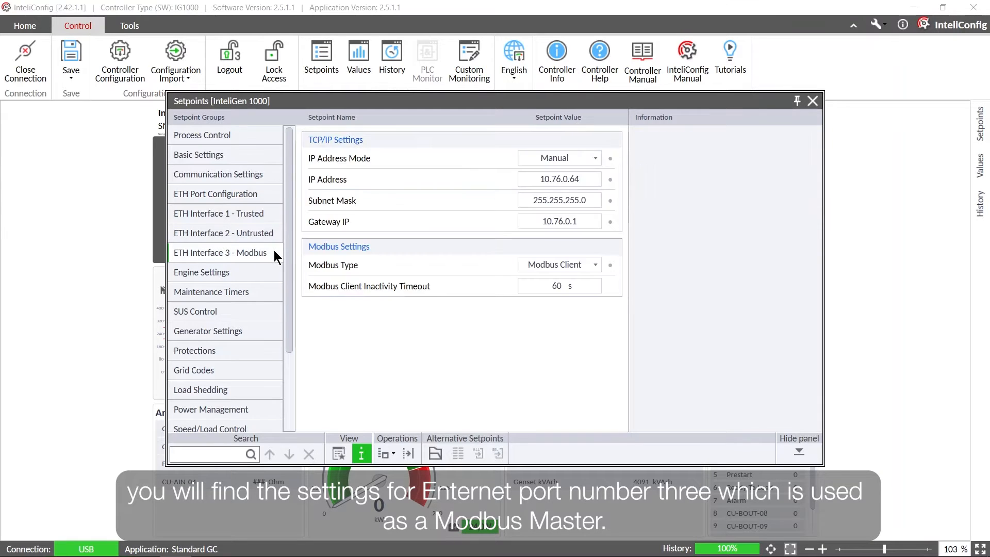
- Keep Ethernet interface 3's IP address mode on Manual and close the setpoints window
click(340, 158)
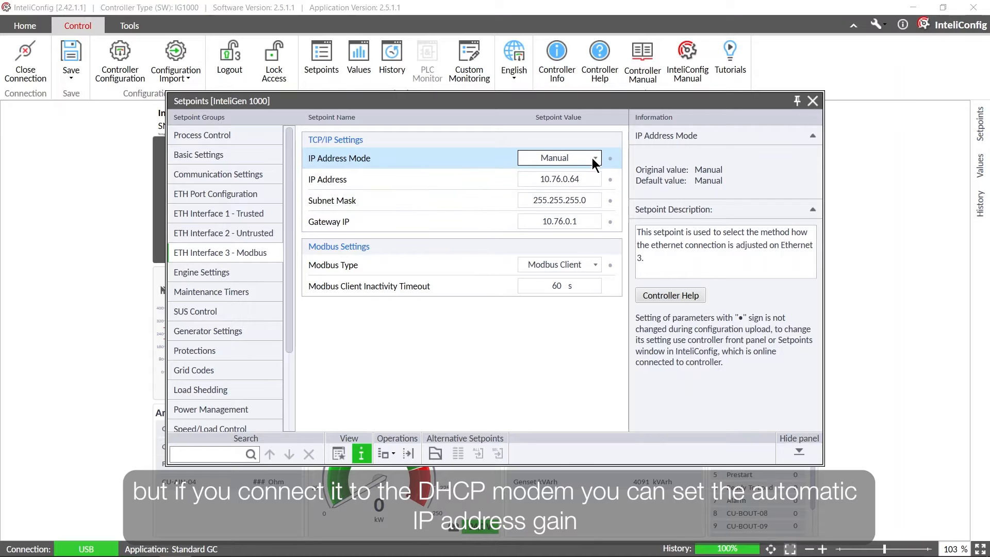
click(593, 157)
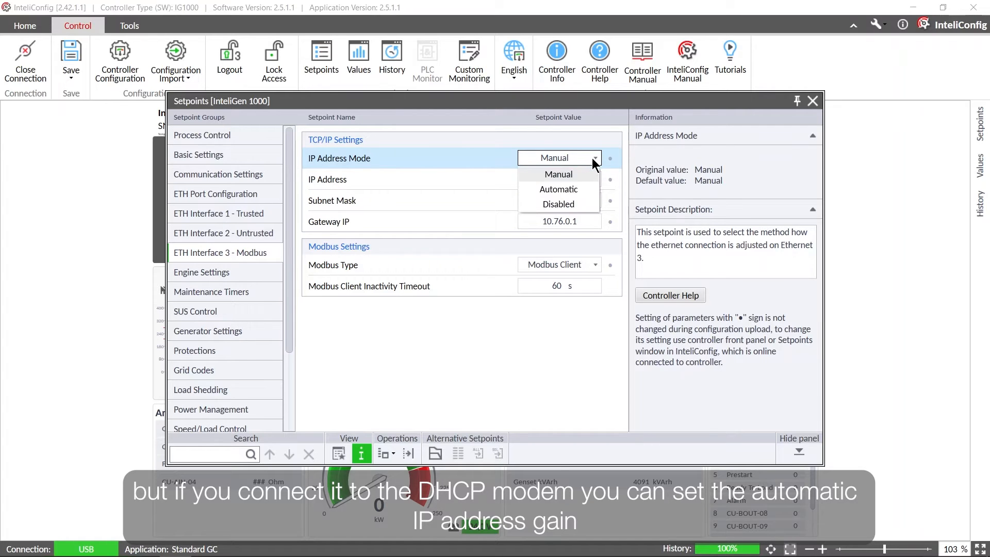
mouse_move(528, 212)
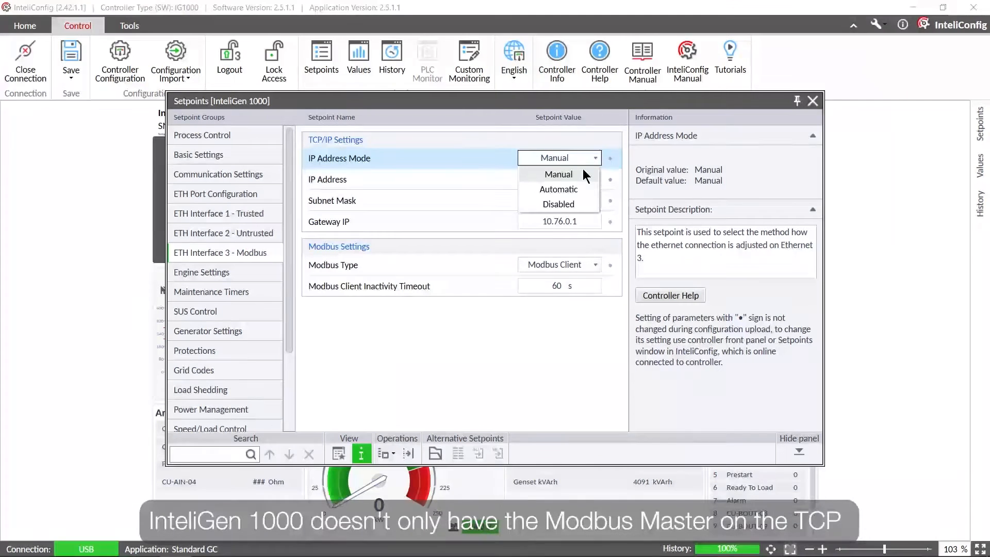
click(557, 174)
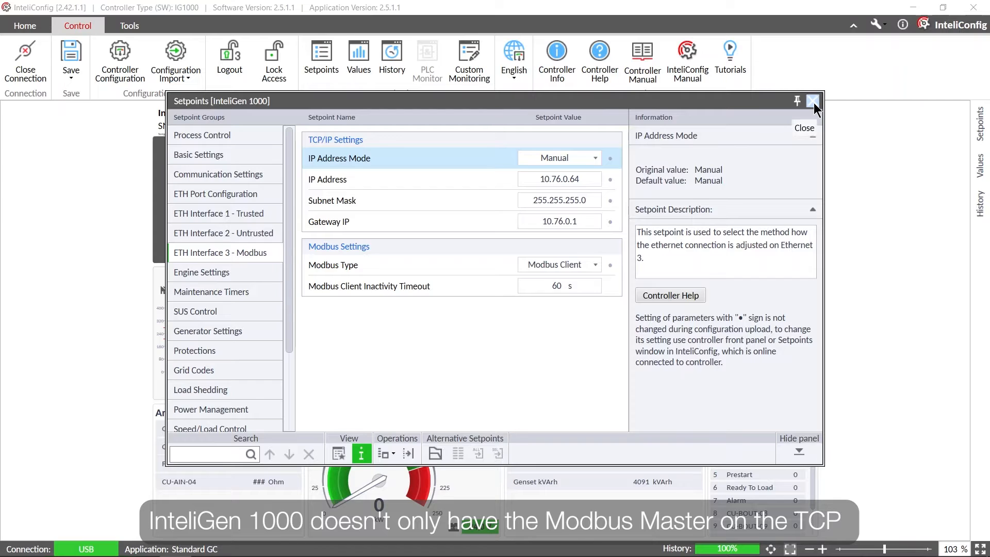
click(814, 101)
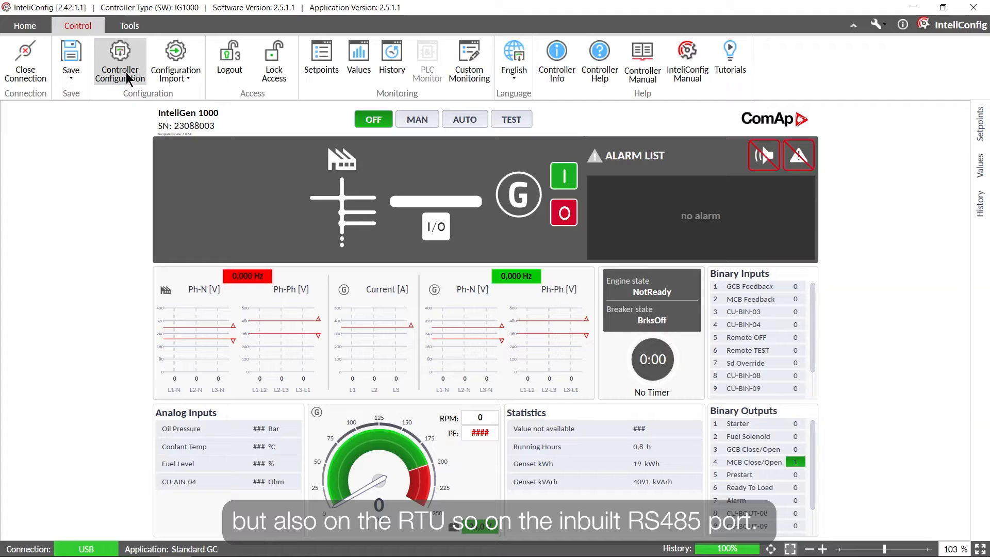
- Open the InteliGen 1000 configuration and begin adding an ECU module from the library
click(119, 62)
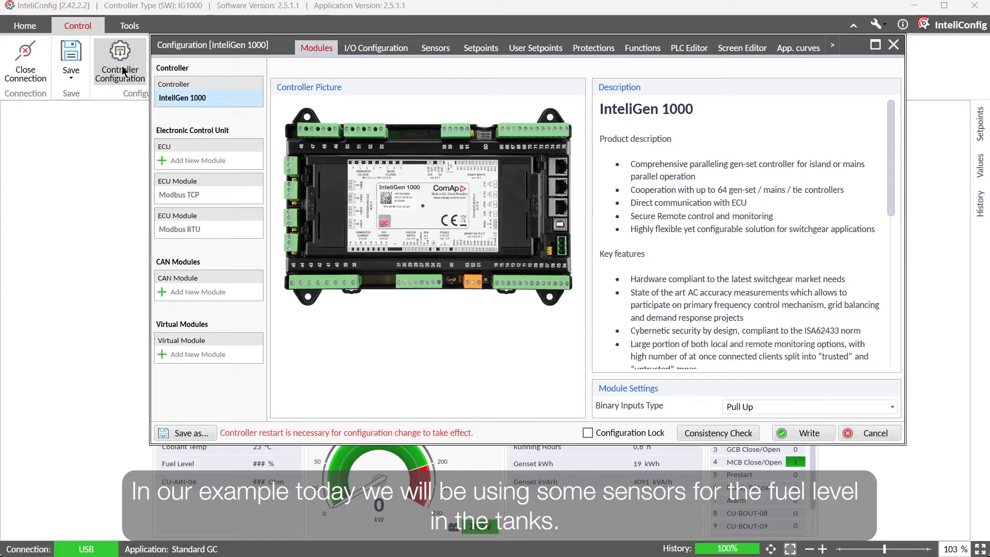
mouse_move(138, 237)
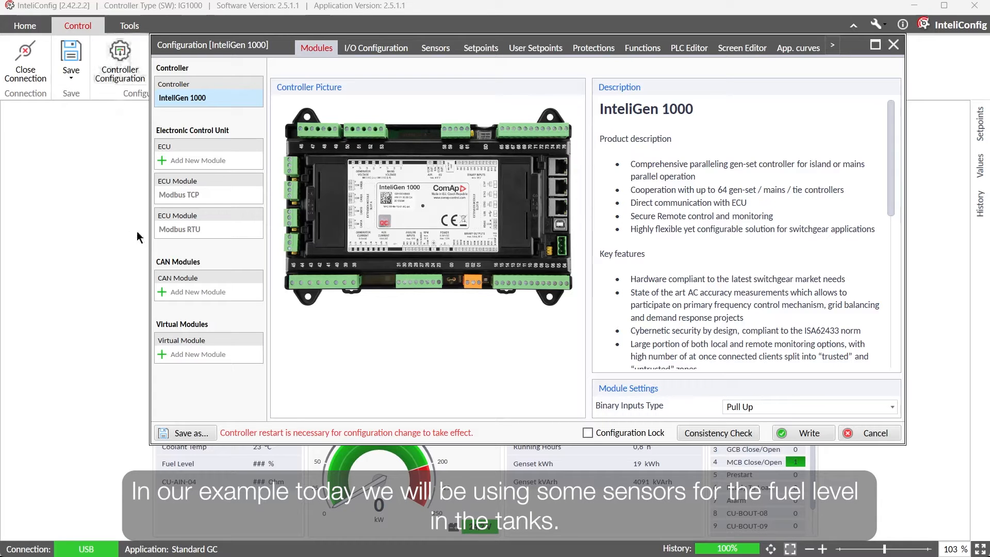
mouse_move(127, 181)
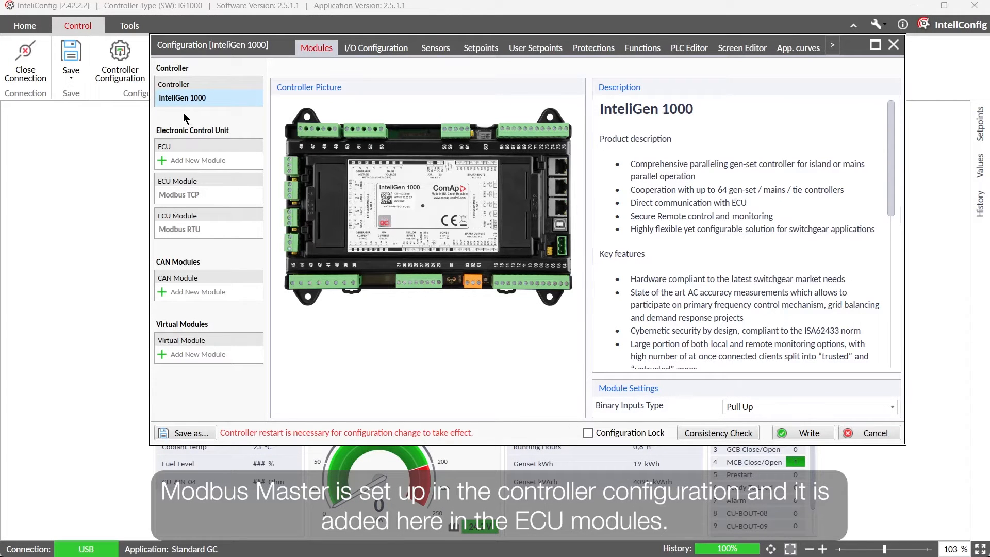
click(198, 160)
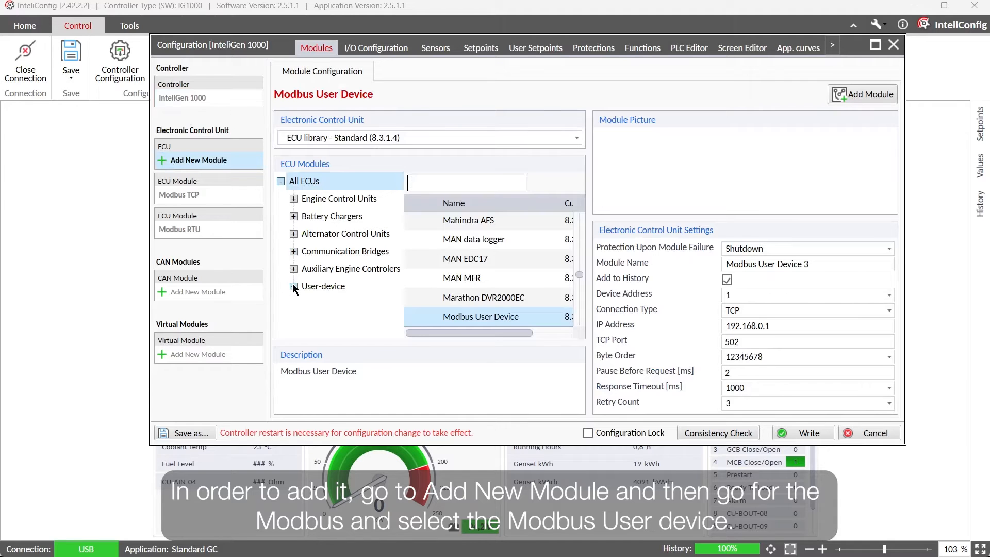
- Expand the User-device ECUs and open the existing Modbus TCP module's settings
click(293, 286)
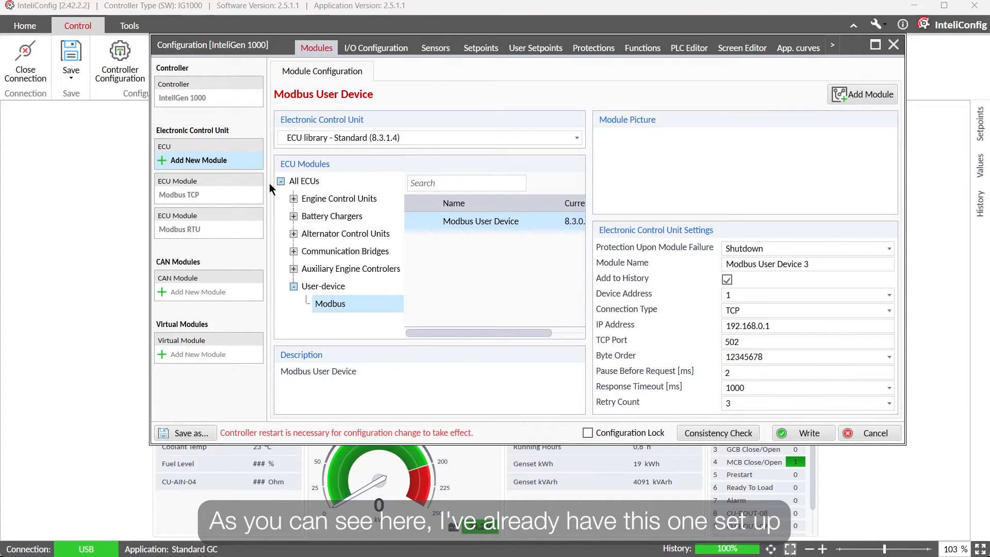
click(179, 194)
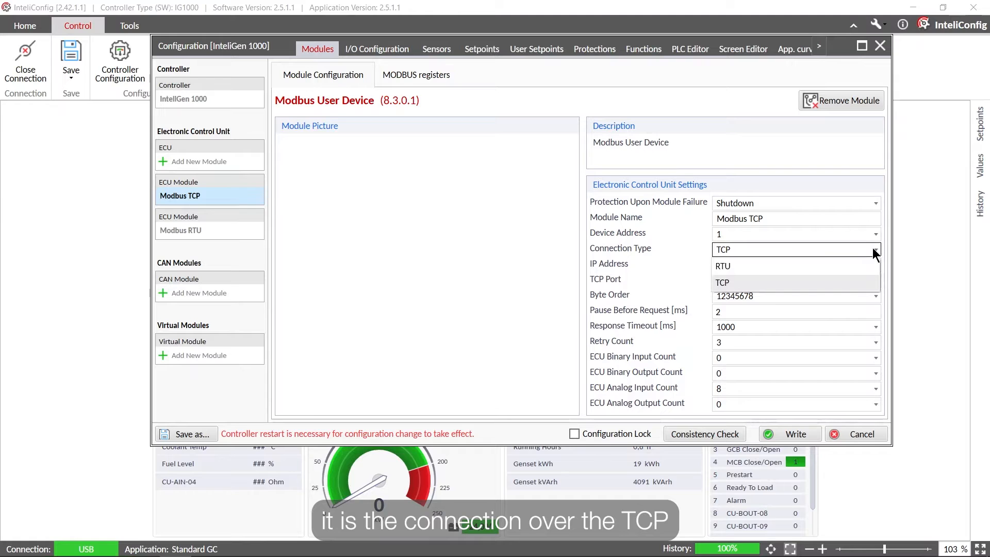
click(722, 282)
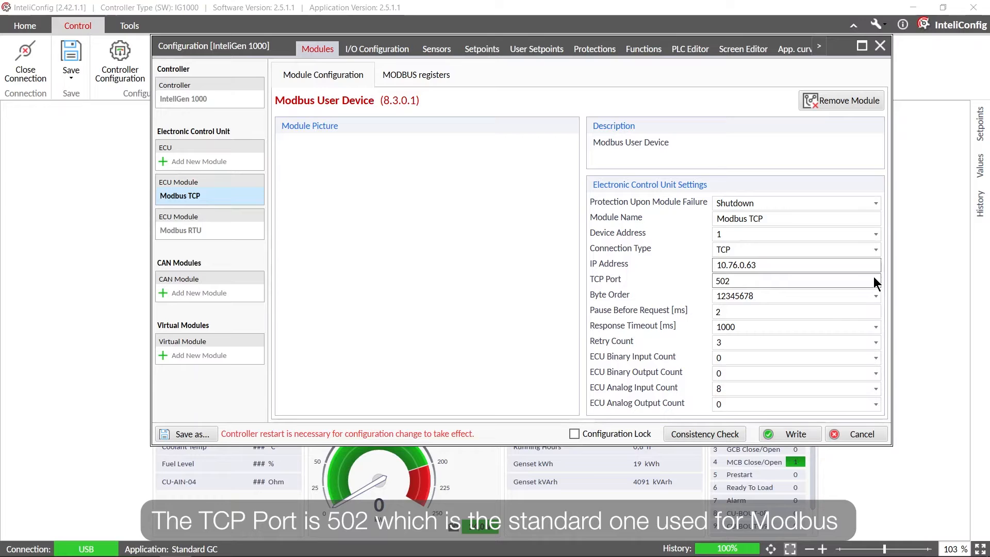
click(795, 280)
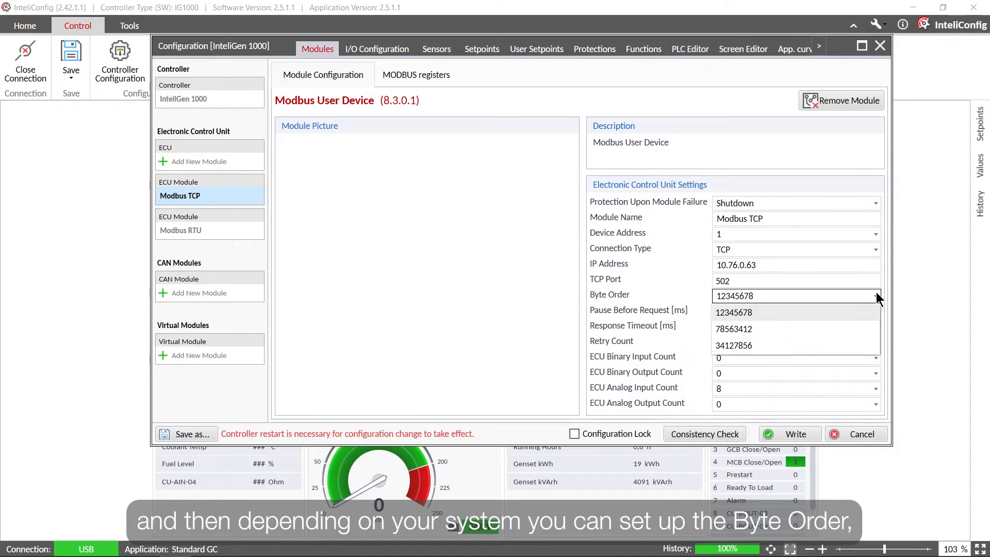
click(733, 311)
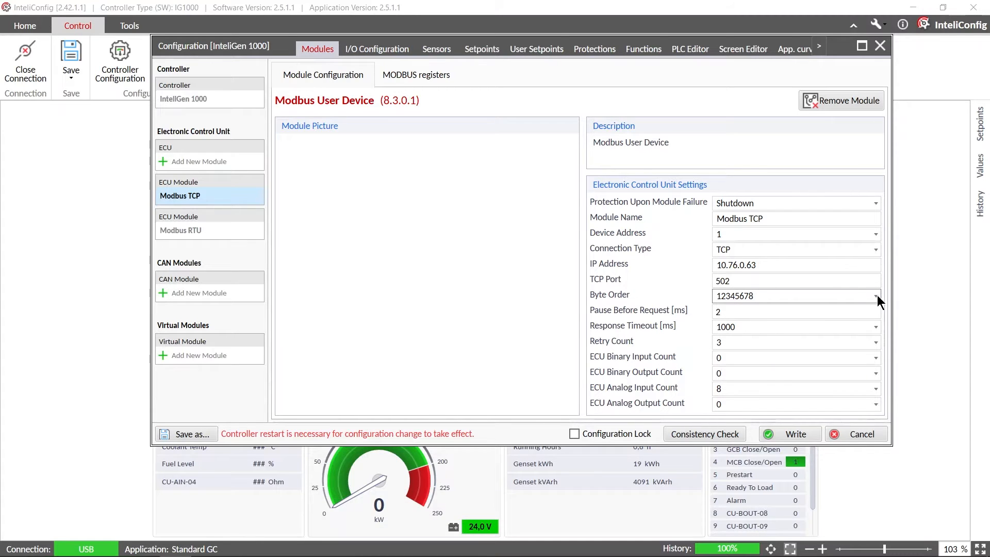
click(789, 310)
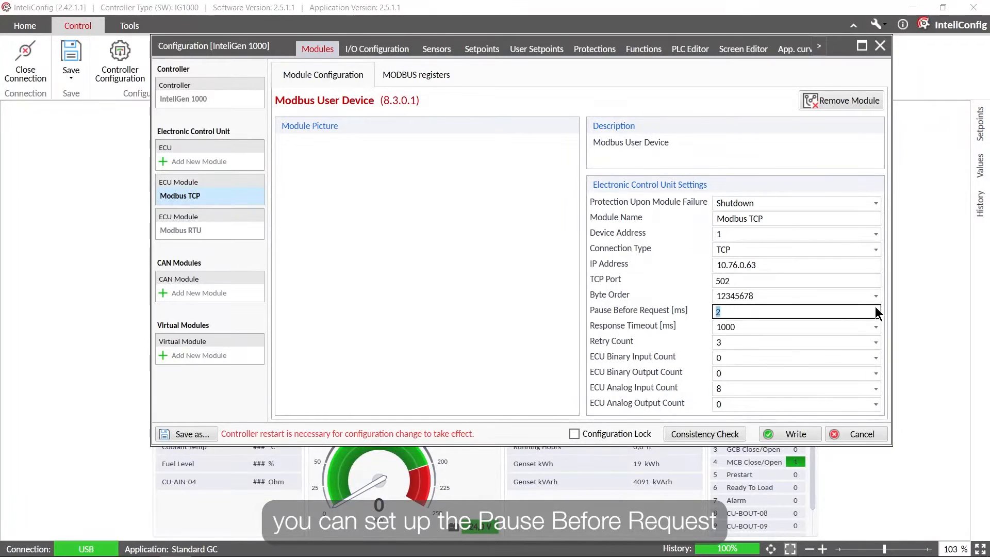
click(875, 326)
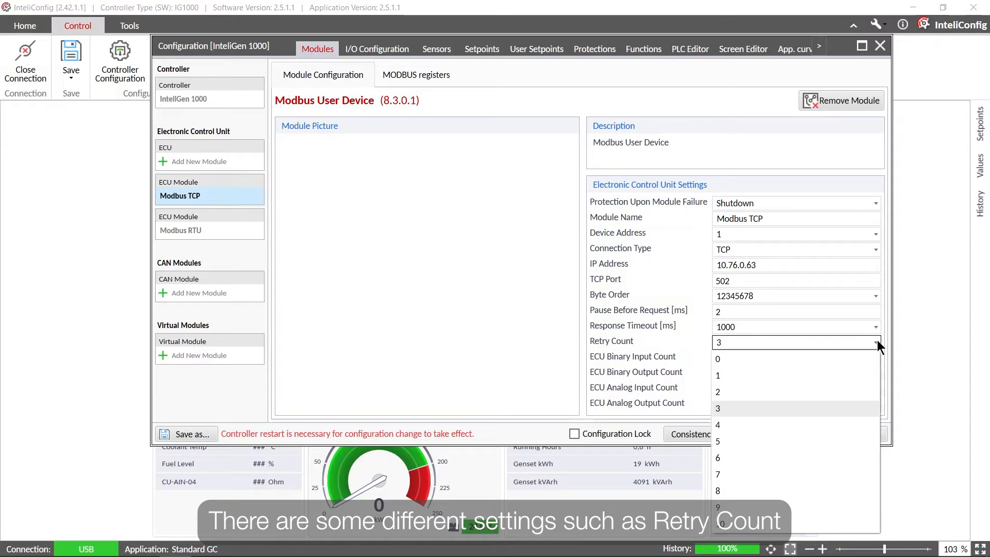
click(717, 408)
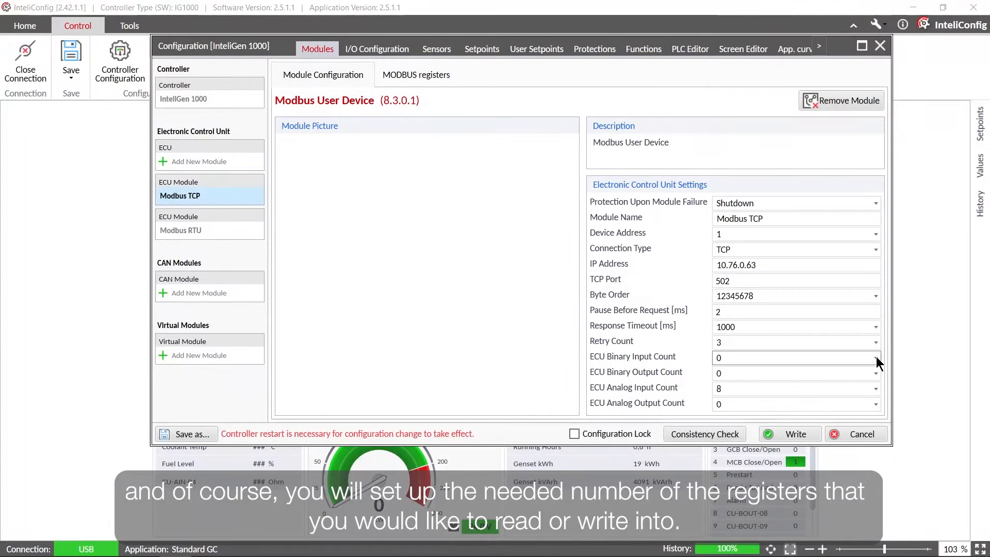
click(875, 374)
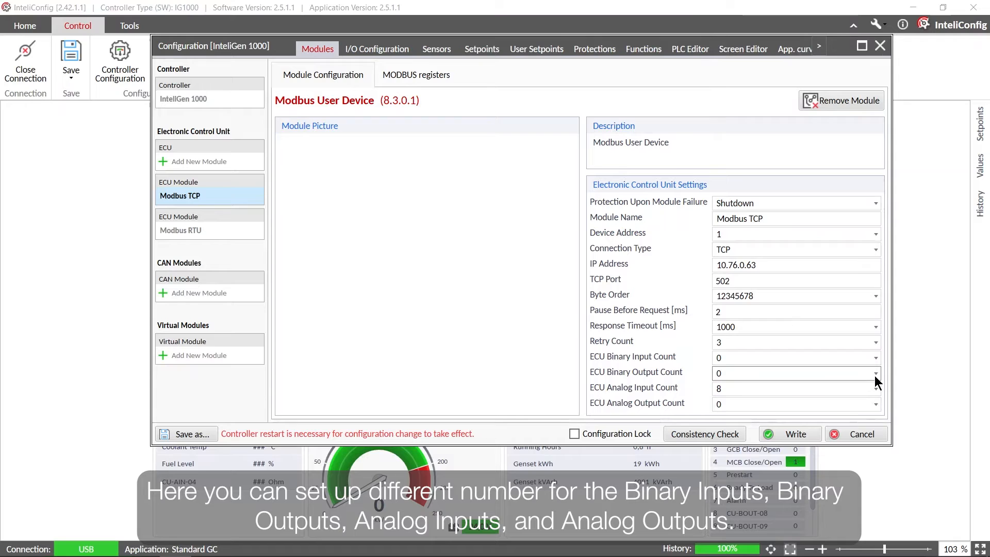
click(875, 388)
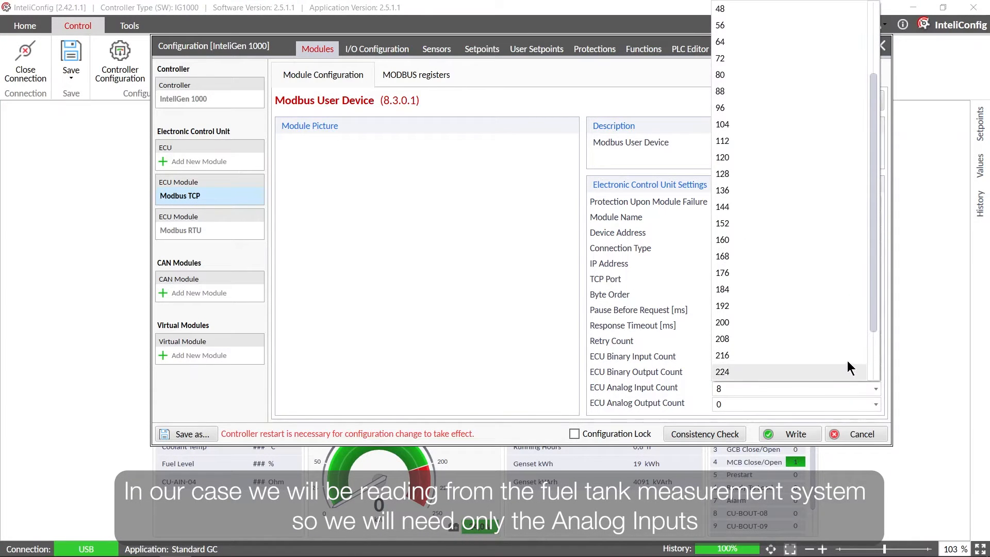
mouse_move(802, 42)
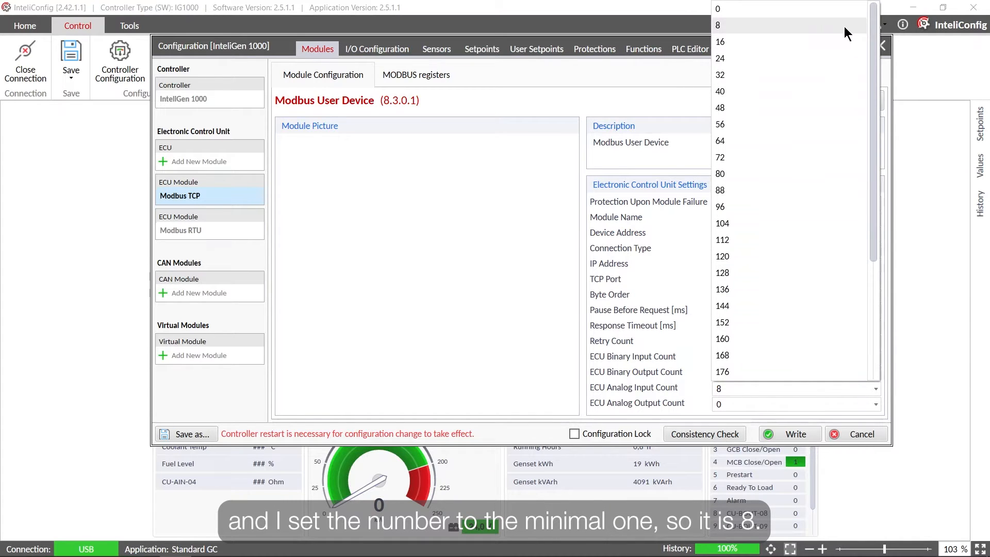
- Give the Modbus TCP module 8 analog inputs and Shutdown protection on module failure
click(718, 388)
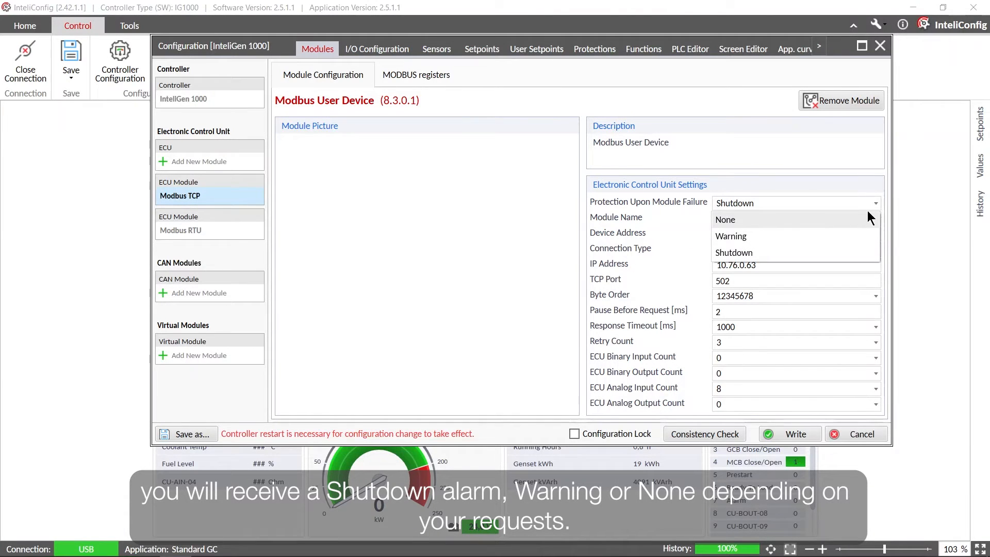
click(734, 252)
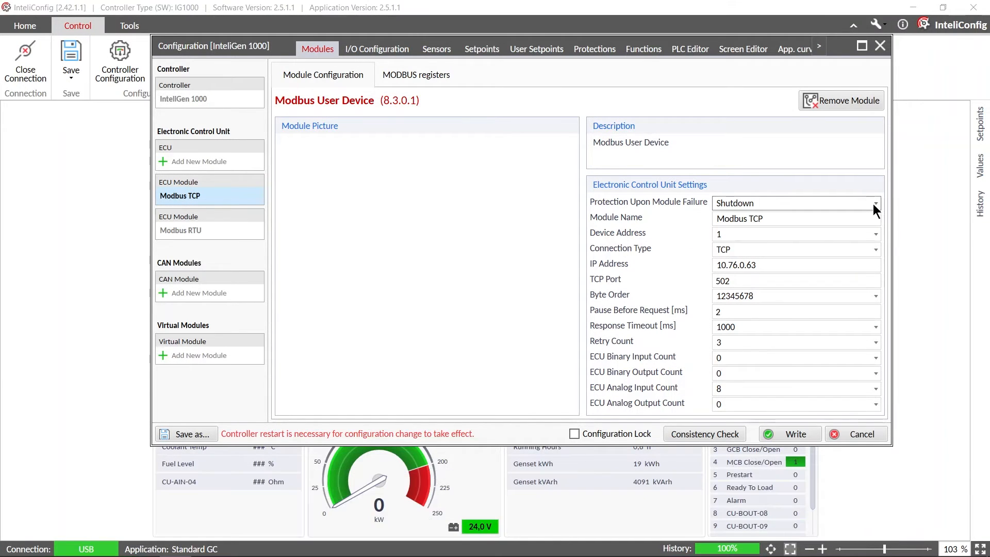
mouse_move(868, 198)
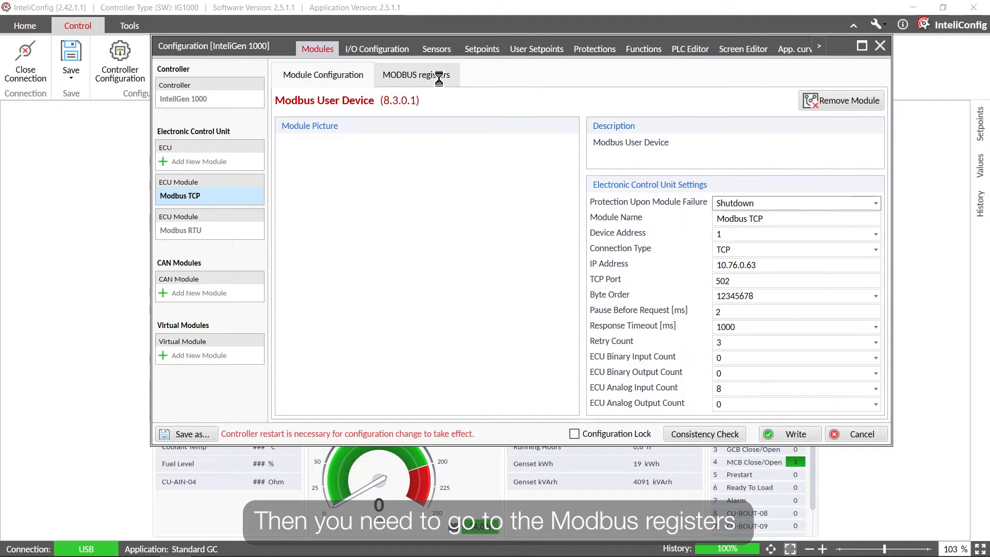
- Show the TCP module's Tank 1–4 Modbus registers and start a blank new register
click(416, 76)
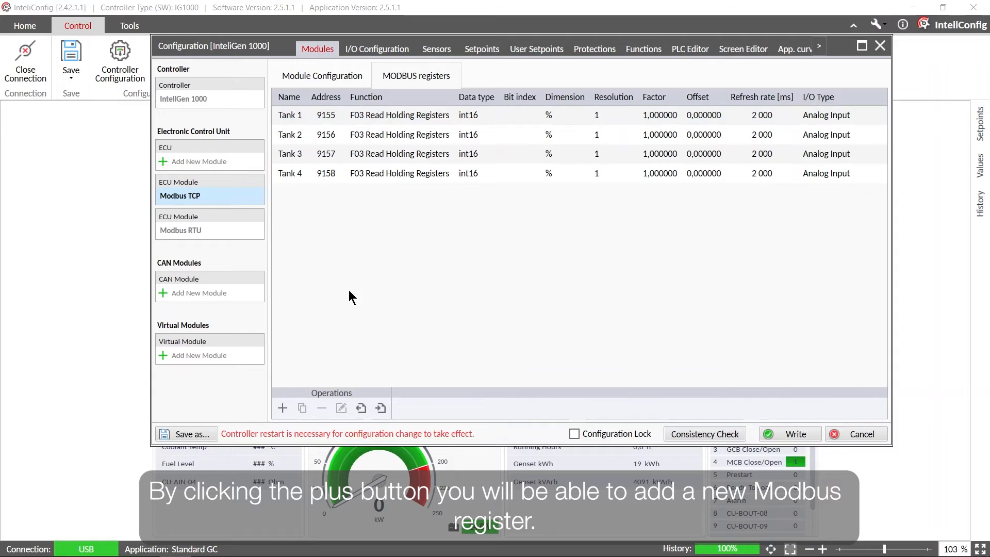
mouse_move(282, 407)
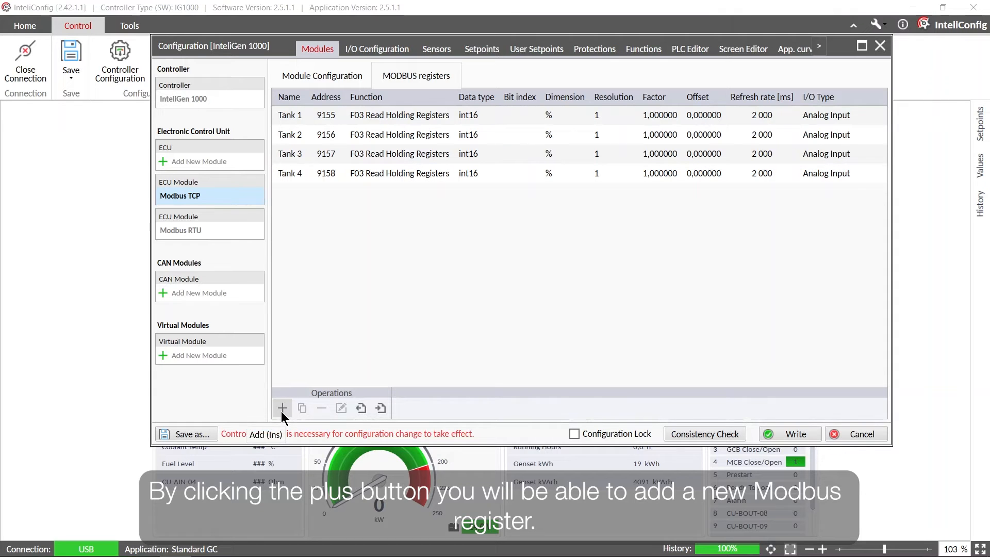
click(281, 407)
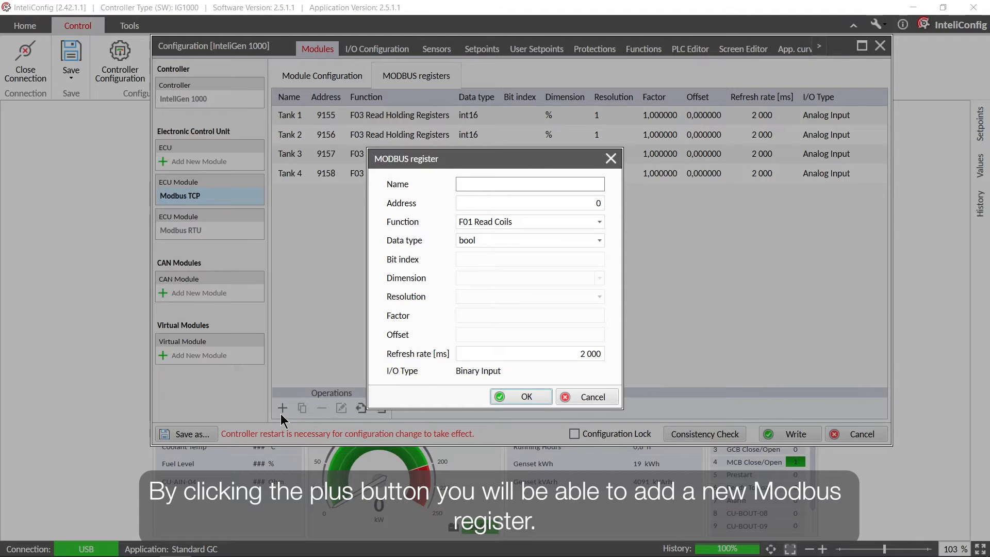
- Enter the draft register name Tank and address 40000
click(529, 184)
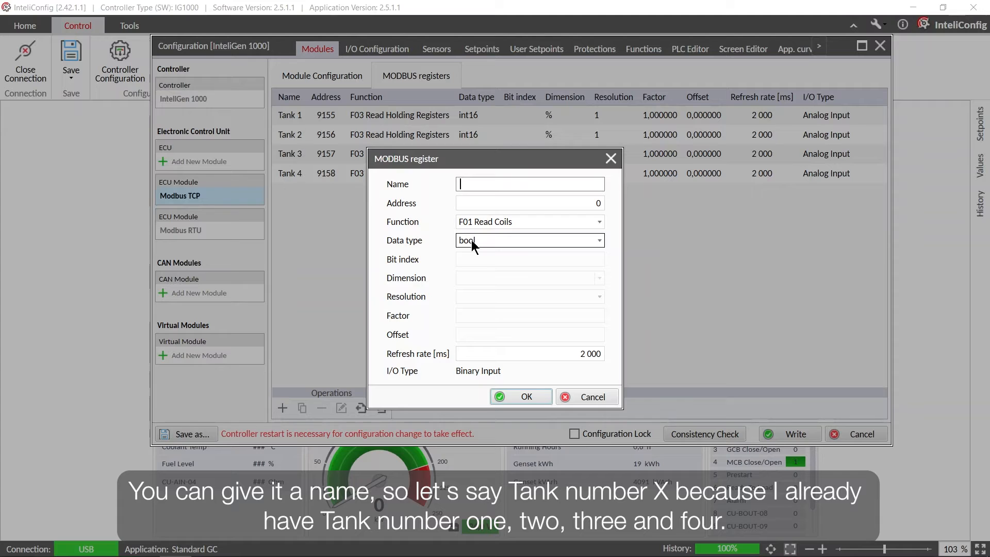
text(Tank X)
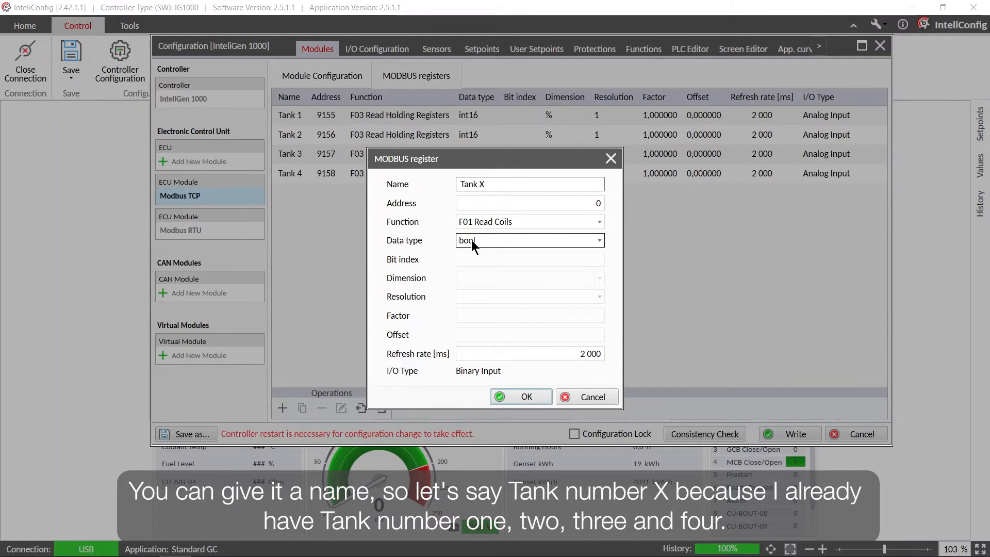
click(529, 202)
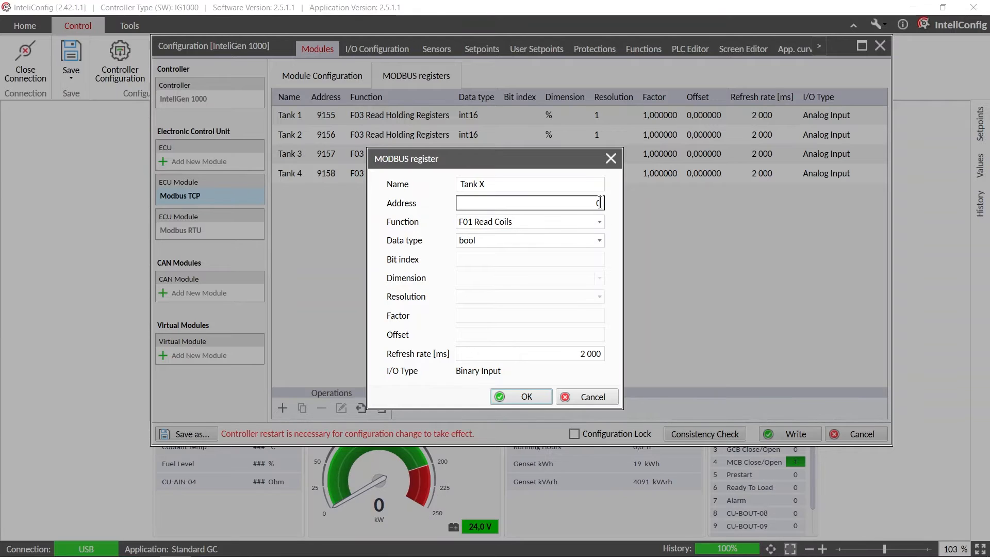
text(0)
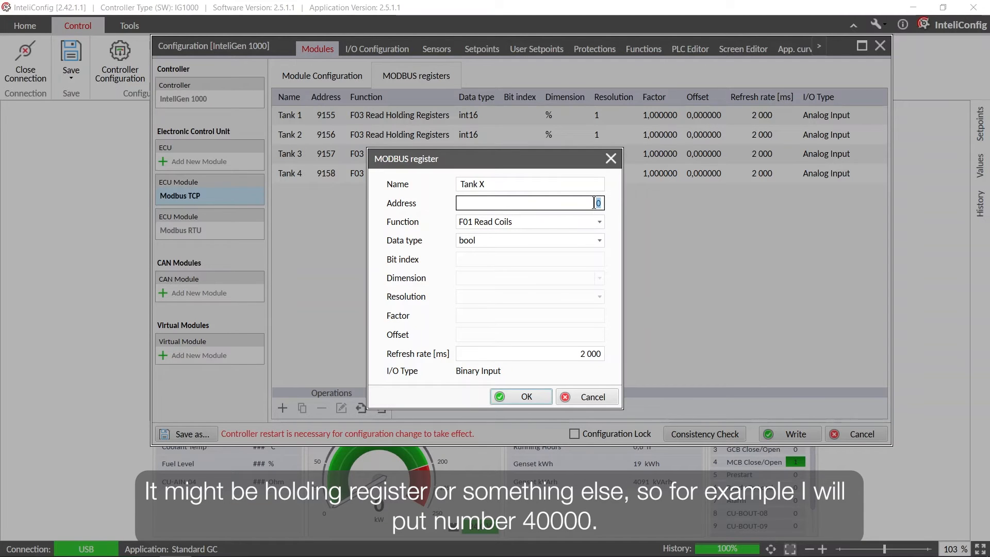
text(4)
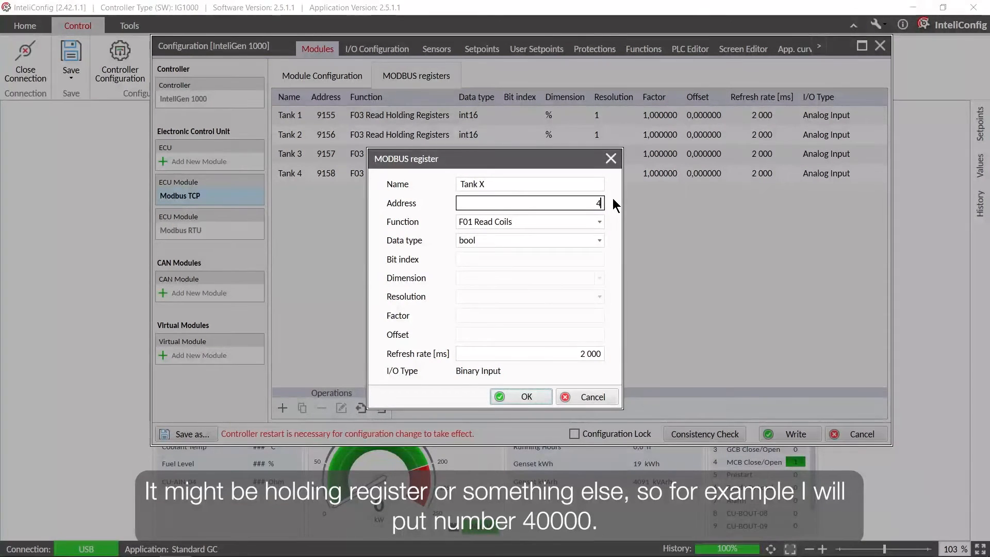
text(000)
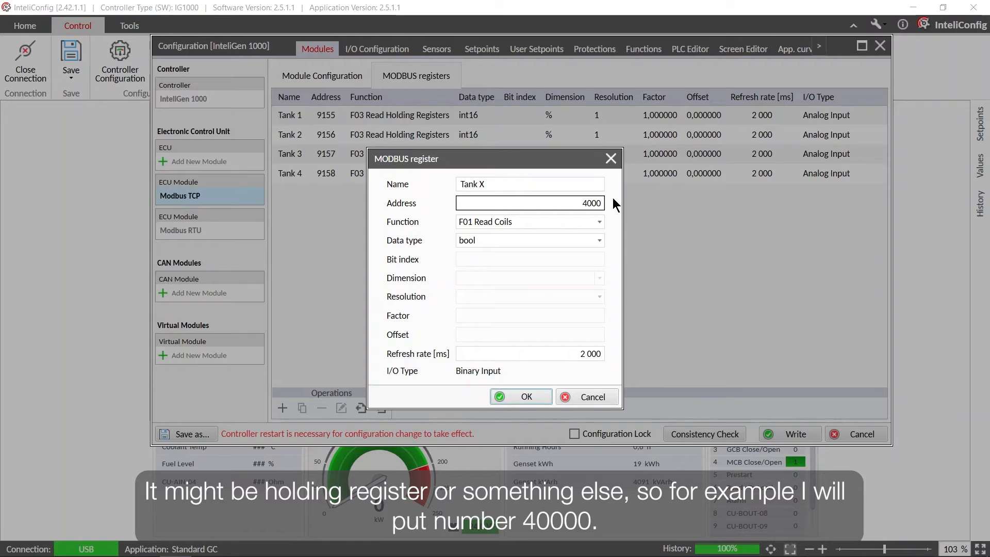
text(40000)
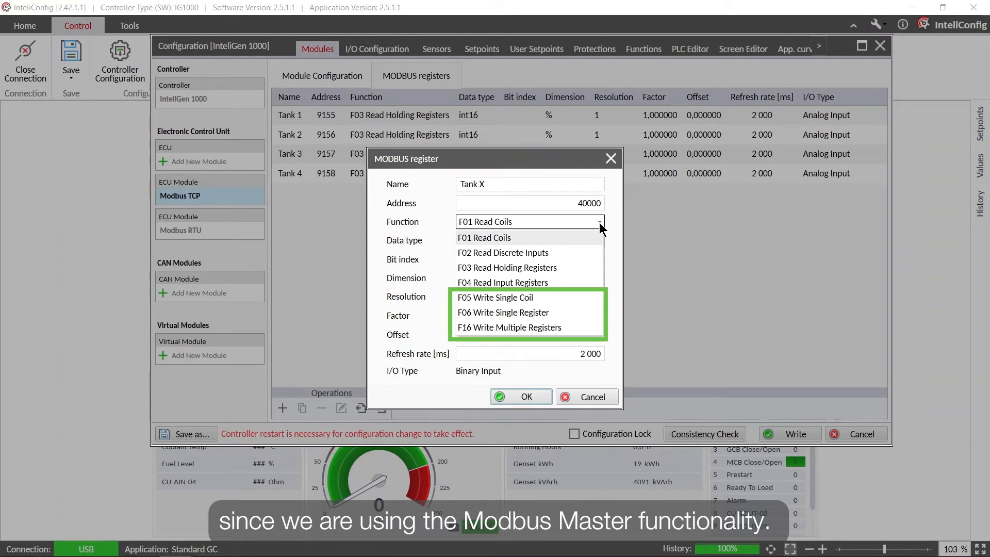
- Choose F03 with int16 data type and resolution 1, then discard the draft register
click(507, 267)
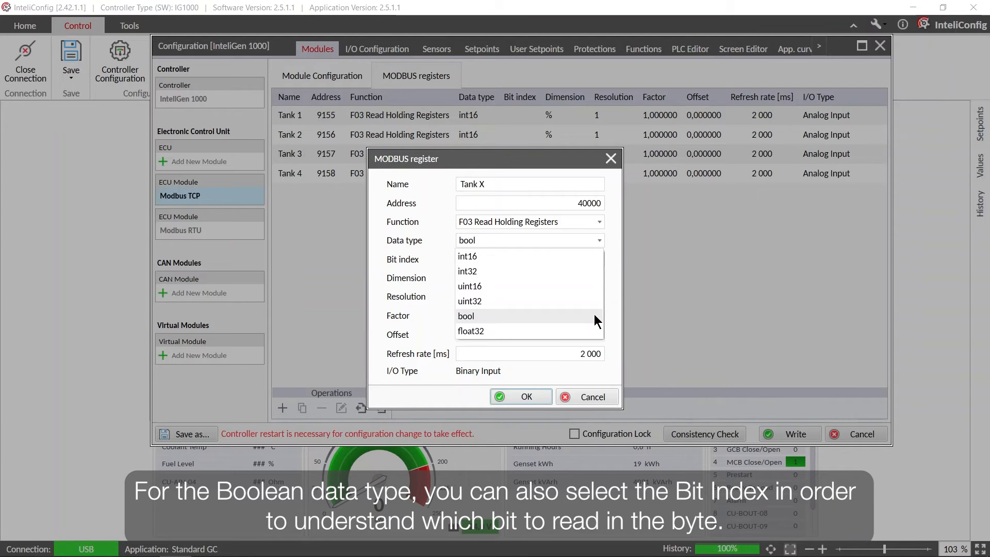
click(466, 315)
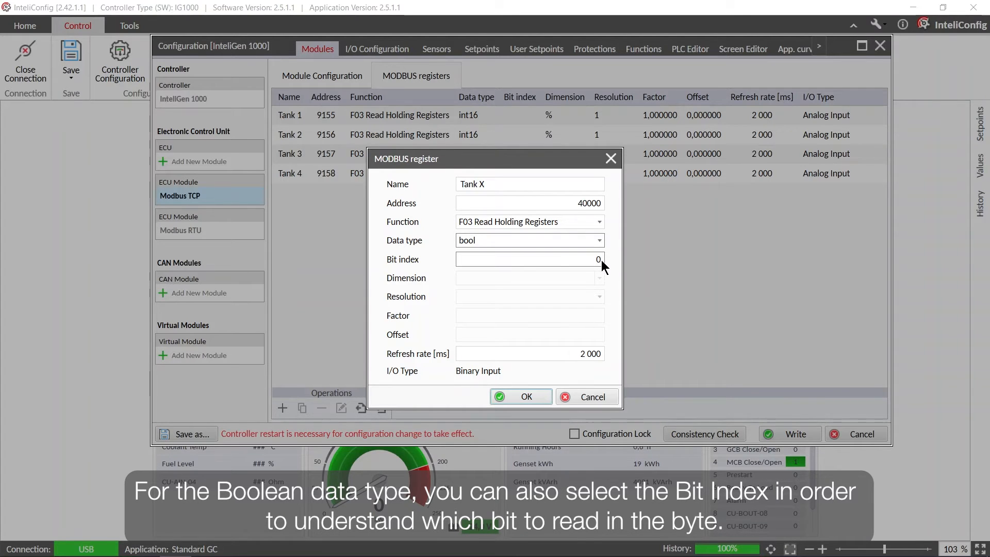
click(529, 259)
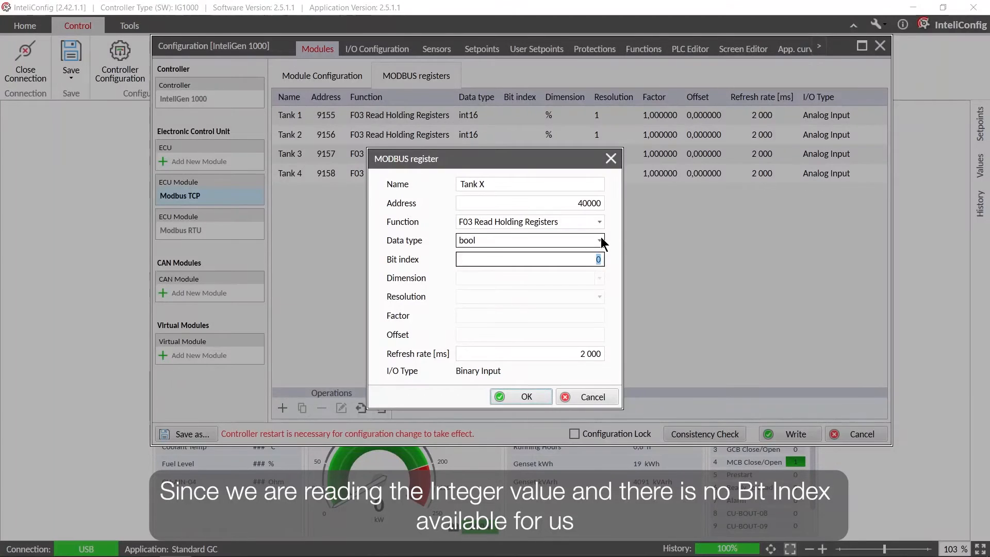
click(599, 240)
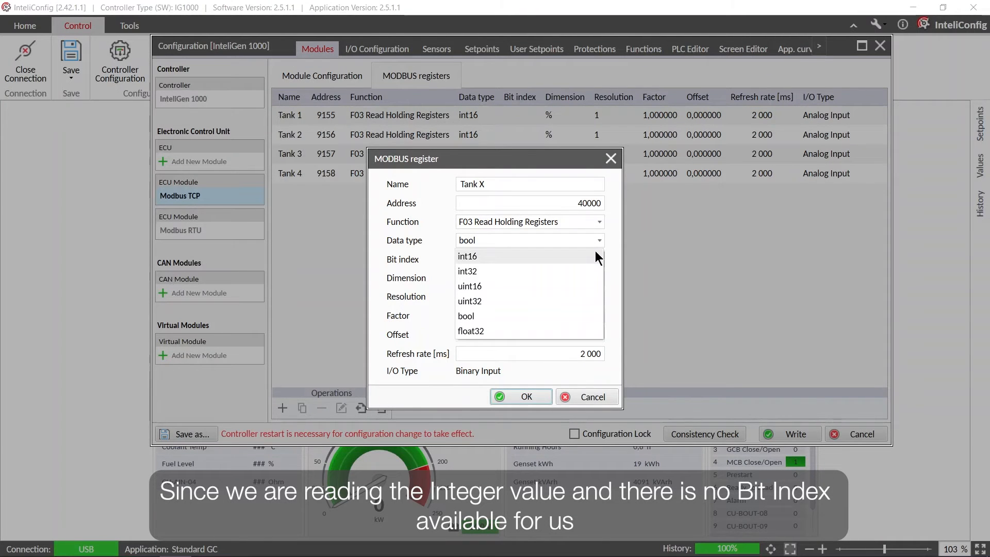
click(467, 256)
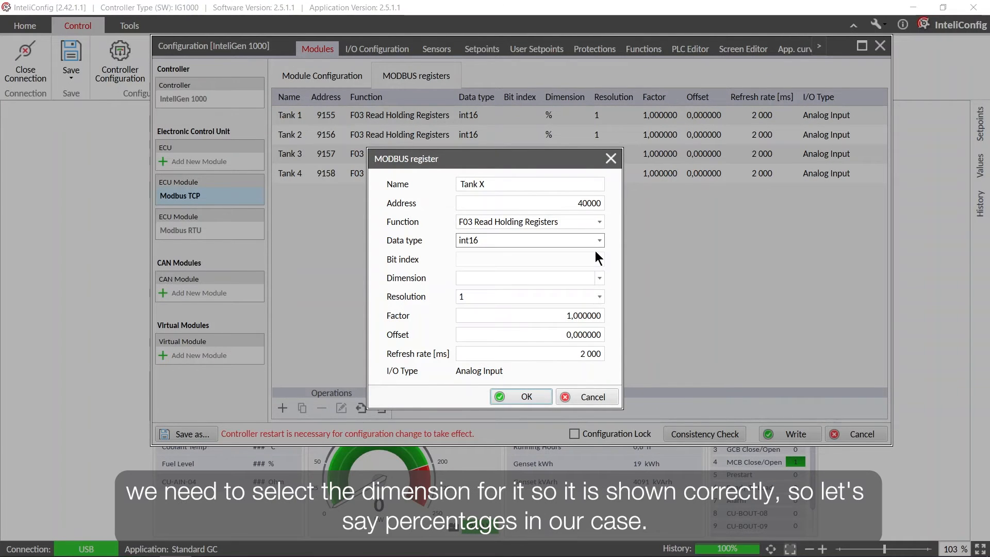
mouse_move(599, 279)
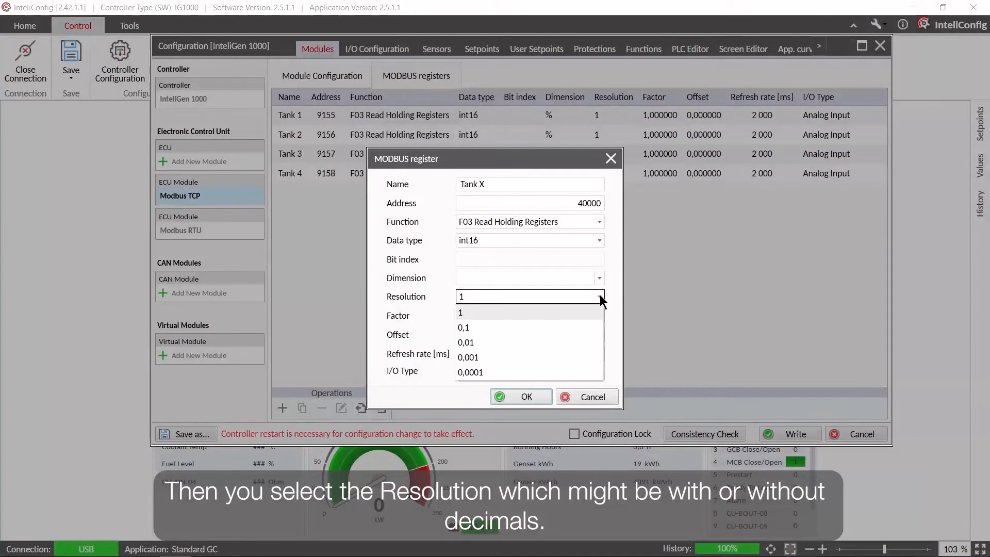
click(460, 312)
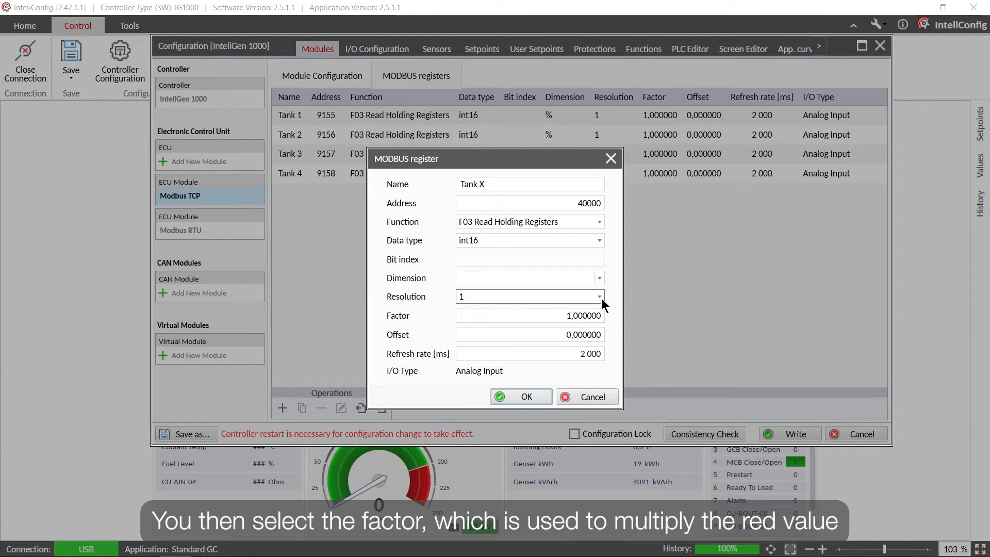
click(529, 315)
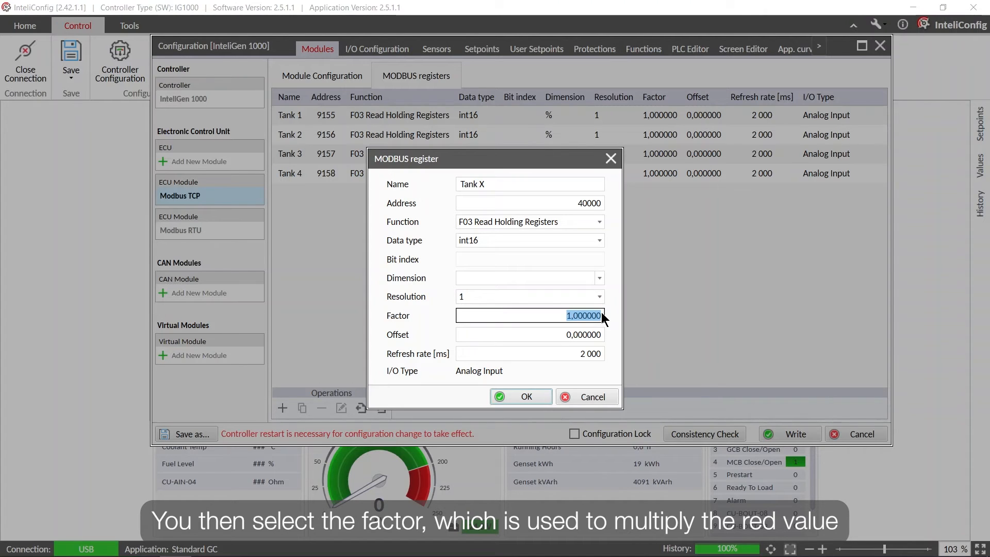
click(529, 334)
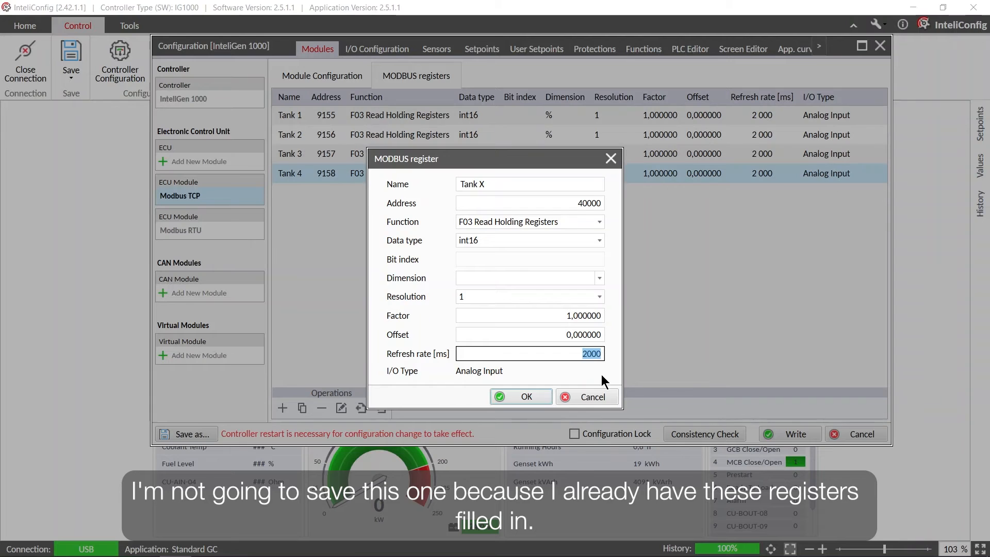
click(585, 396)
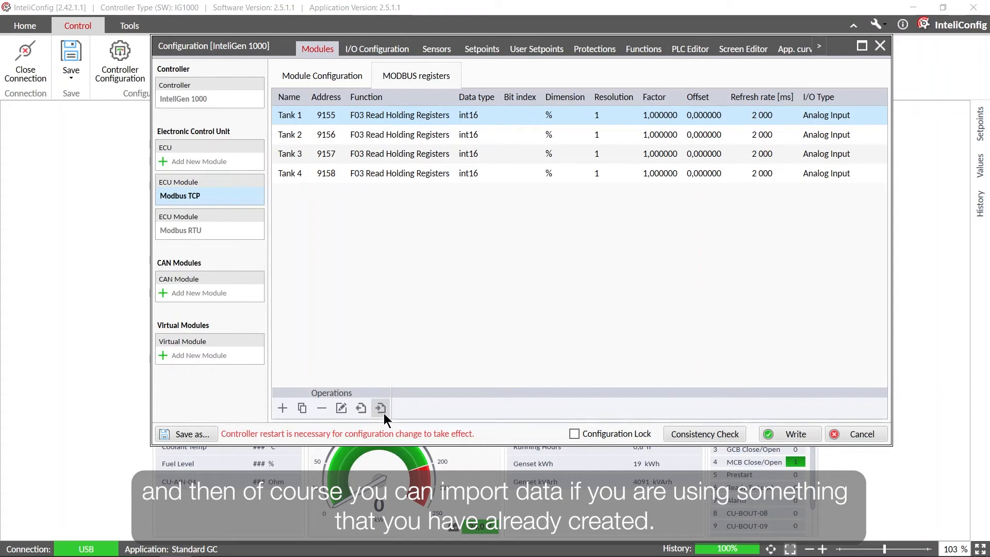
mouse_move(380, 408)
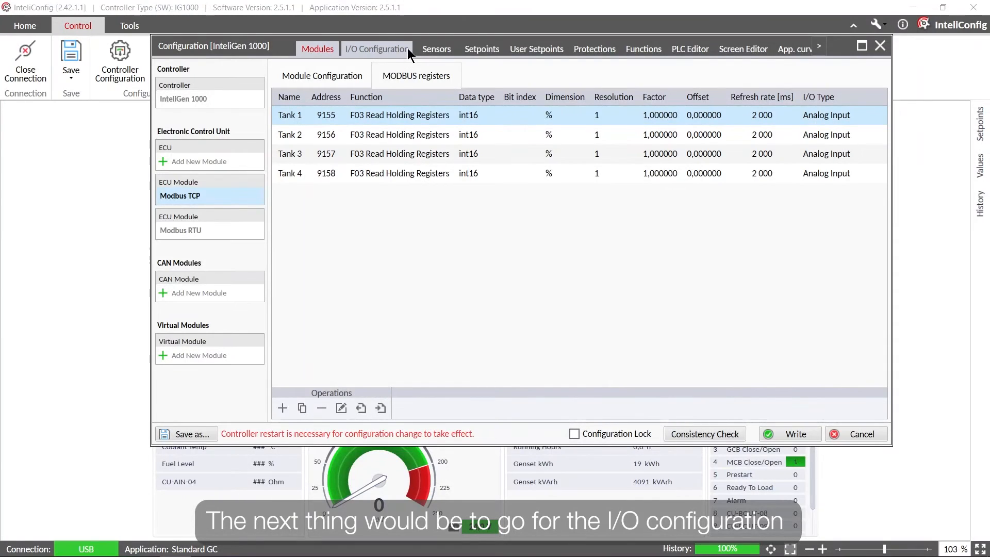
- Switch to I/O Configuration, listing binary inputs BIN1–BIN12 and their functions
click(377, 49)
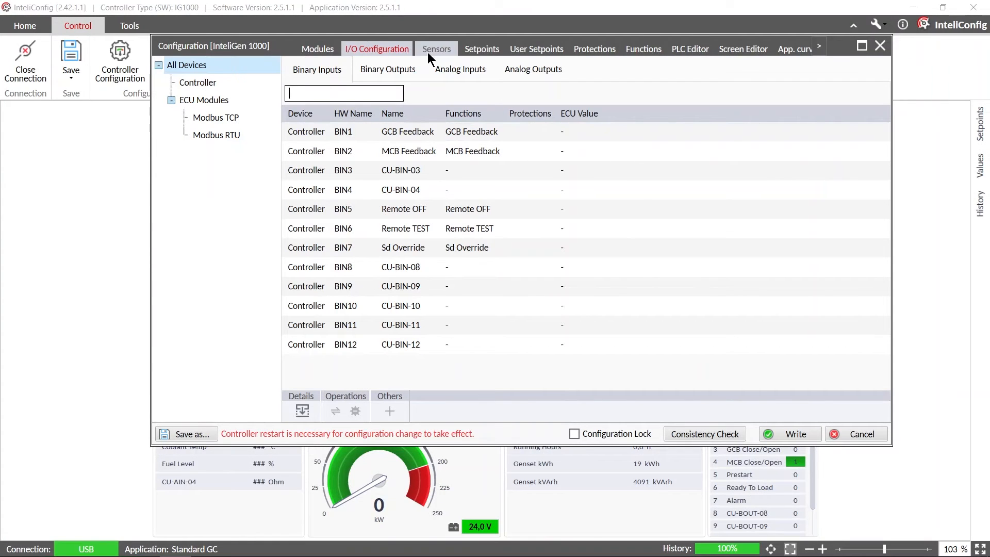
- Set Modbus TCP AIN5 to an Electronic sensor reading Tank 1 (User), bargraph 100% at 100
click(459, 69)
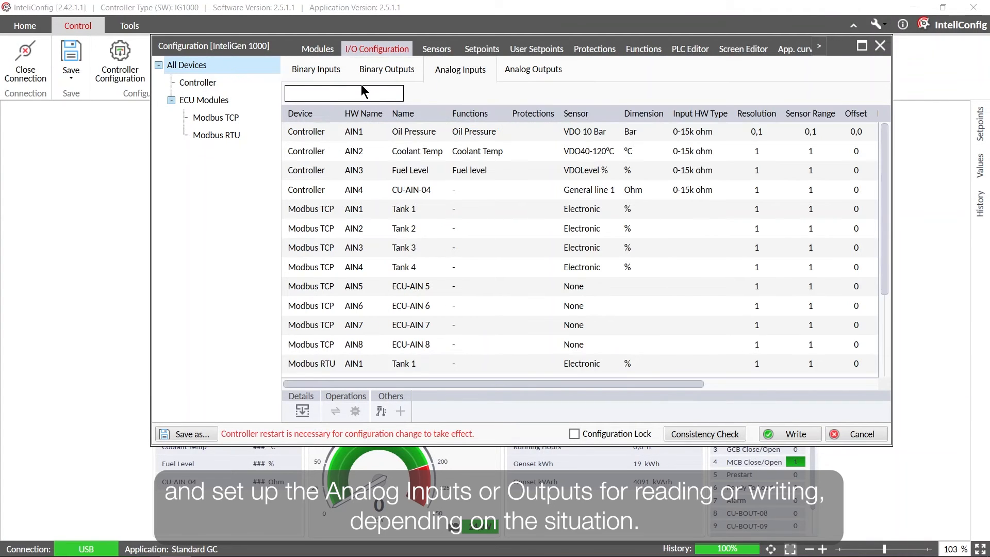
mouse_move(214, 118)
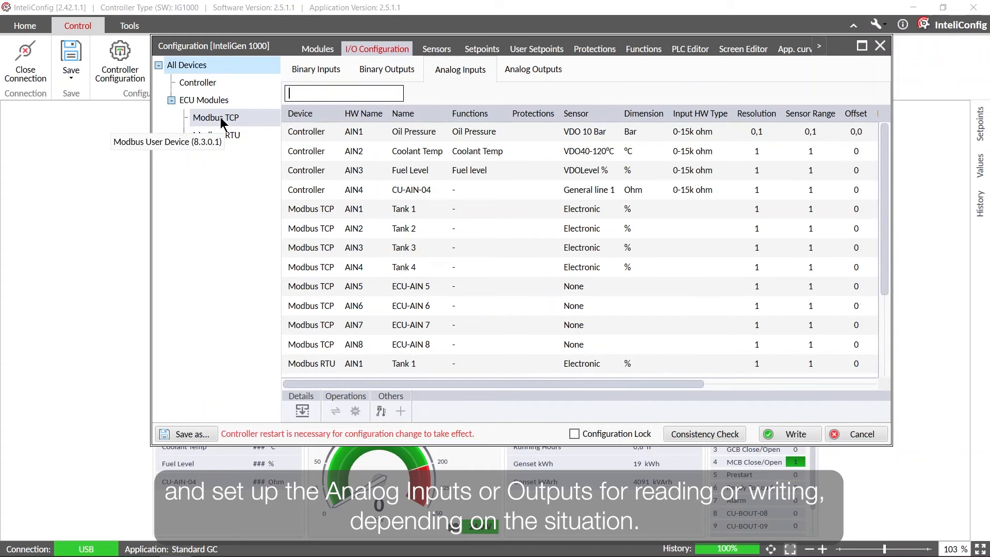
click(214, 117)
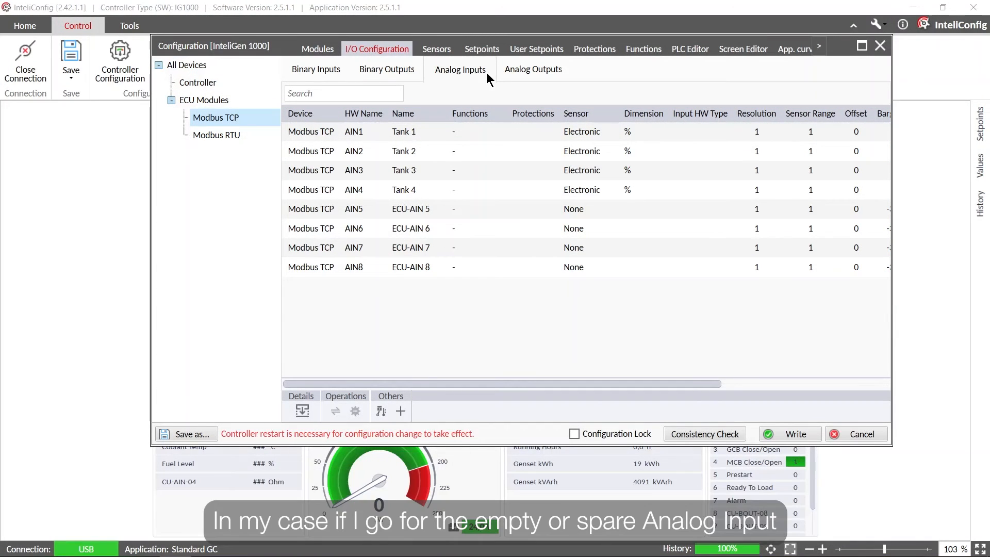
click(403, 151)
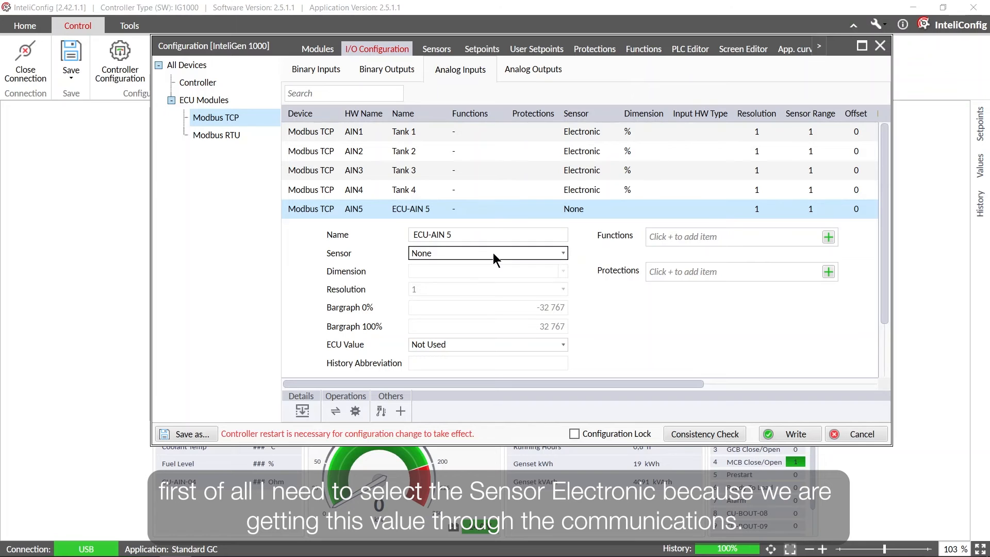
click(487, 253)
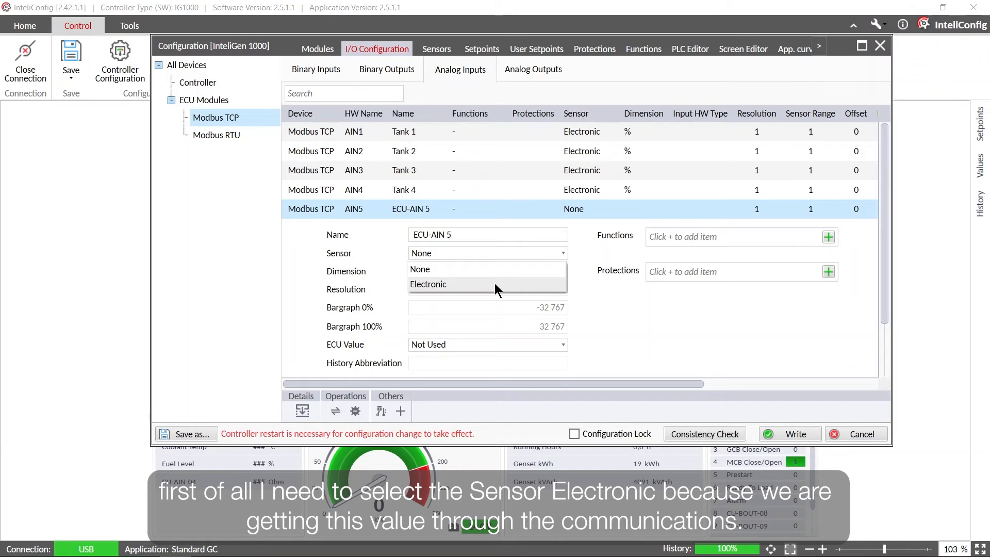
click(428, 284)
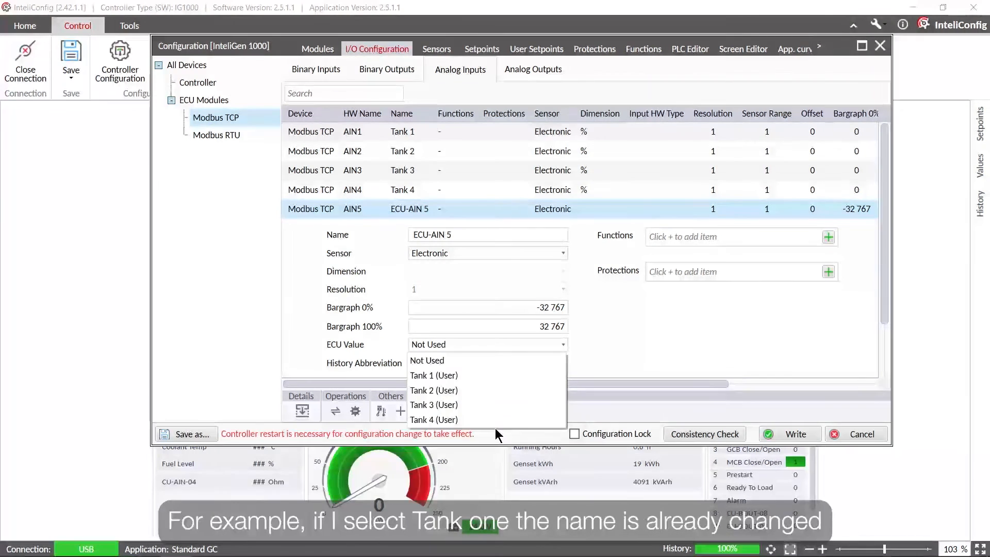
click(434, 374)
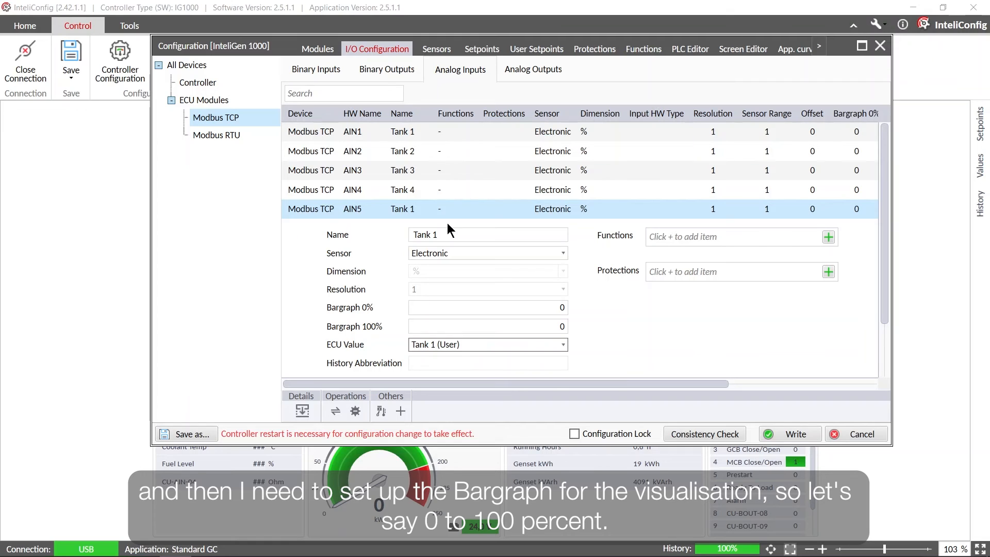
click(486, 326)
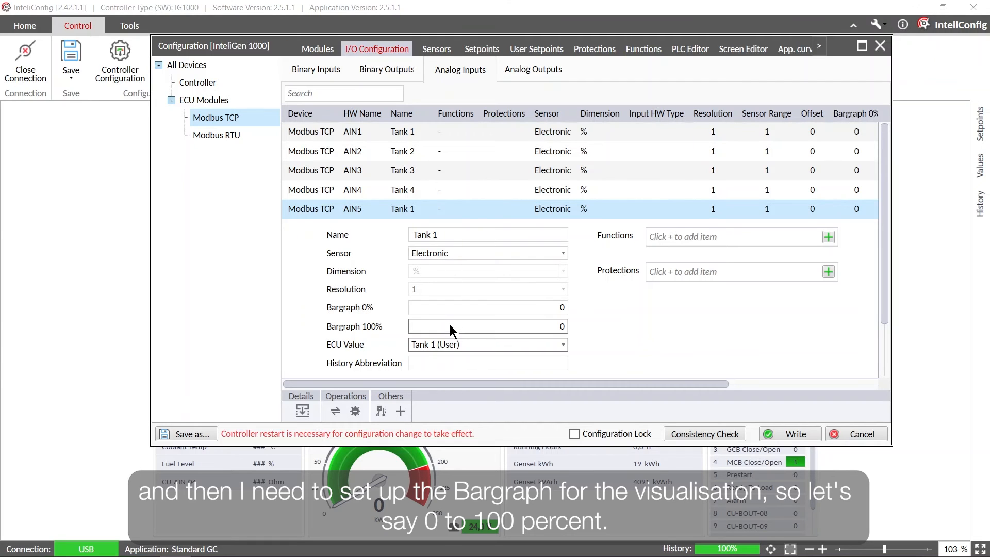
text(10)
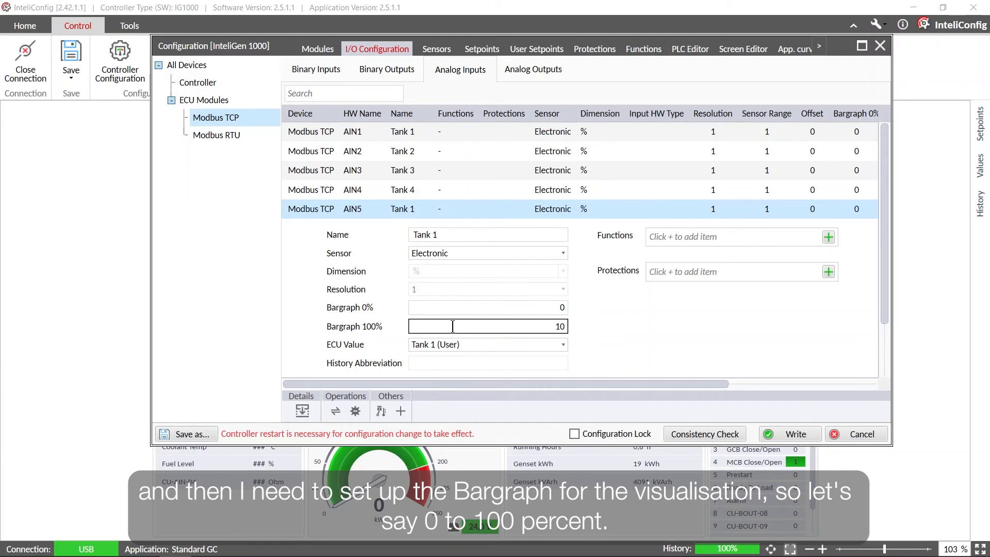
text(100)
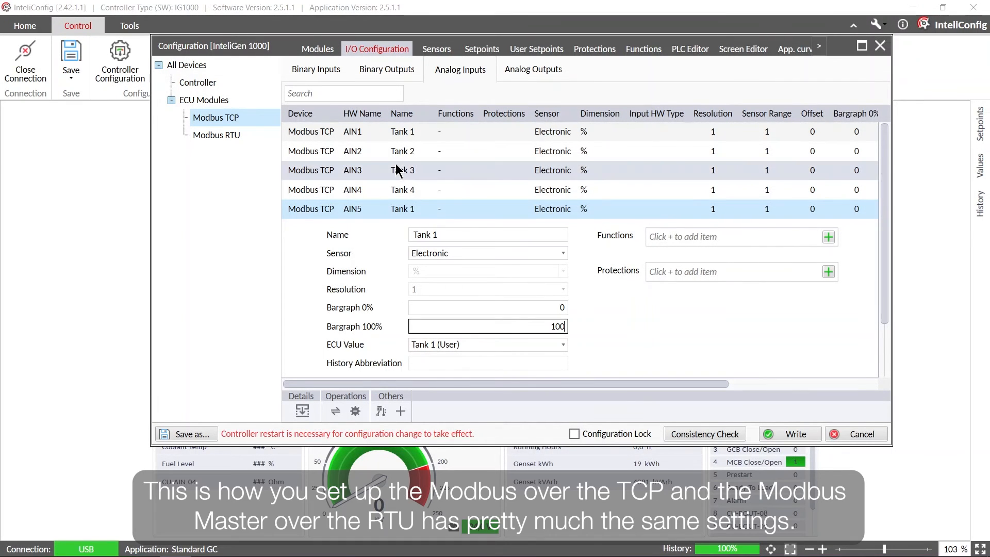
- Keep Modbus RTU device address 1 and show its Tank 1–4 registers 9155–9158
click(317, 48)
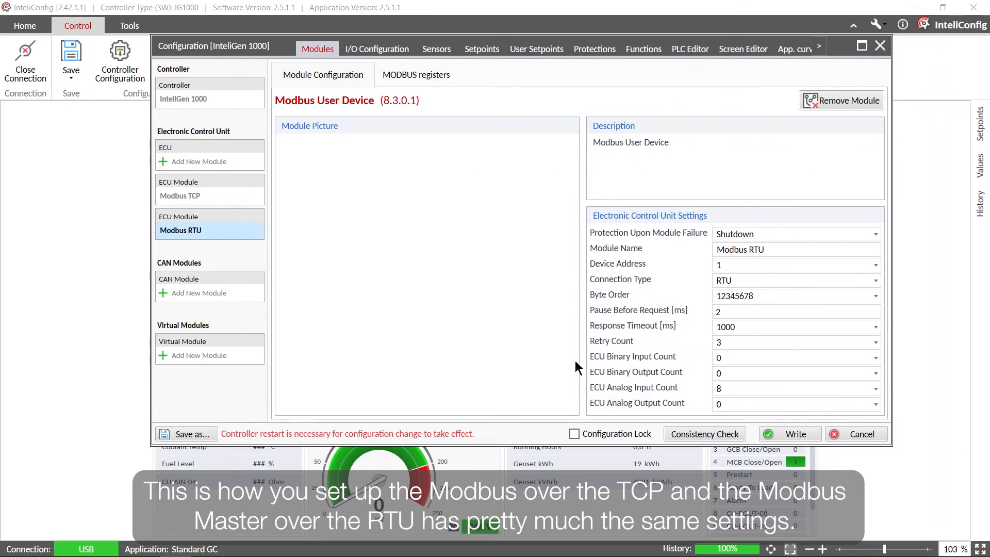
mouse_move(827, 183)
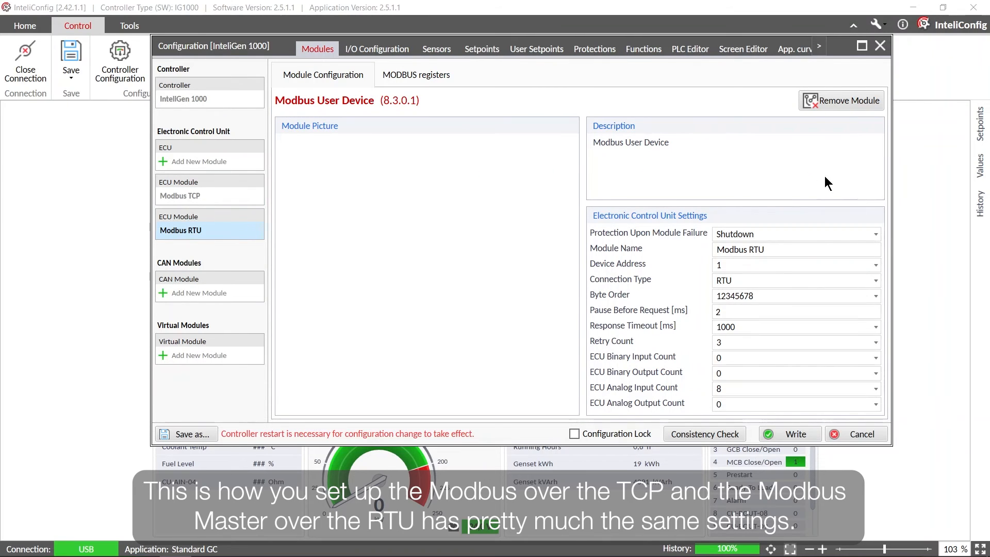
click(794, 265)
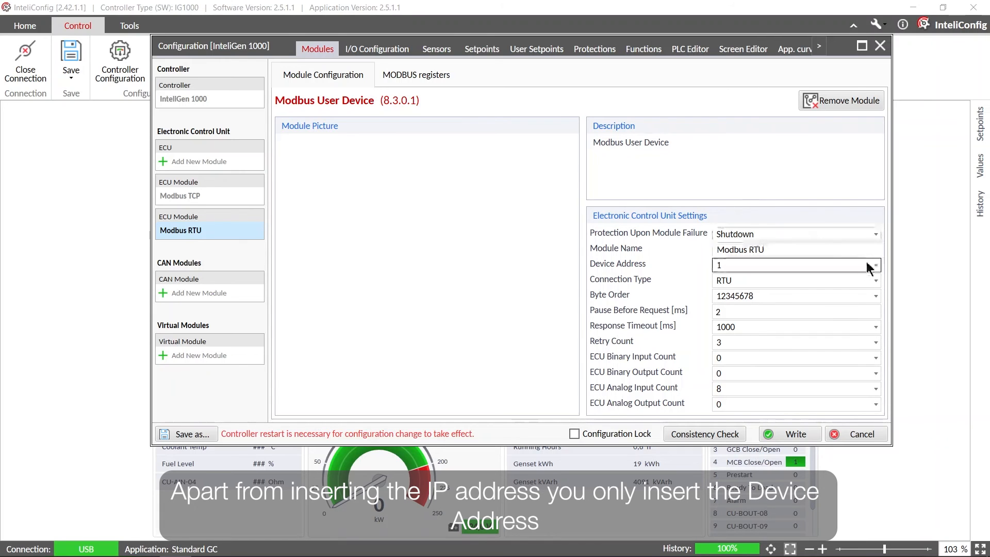
click(874, 264)
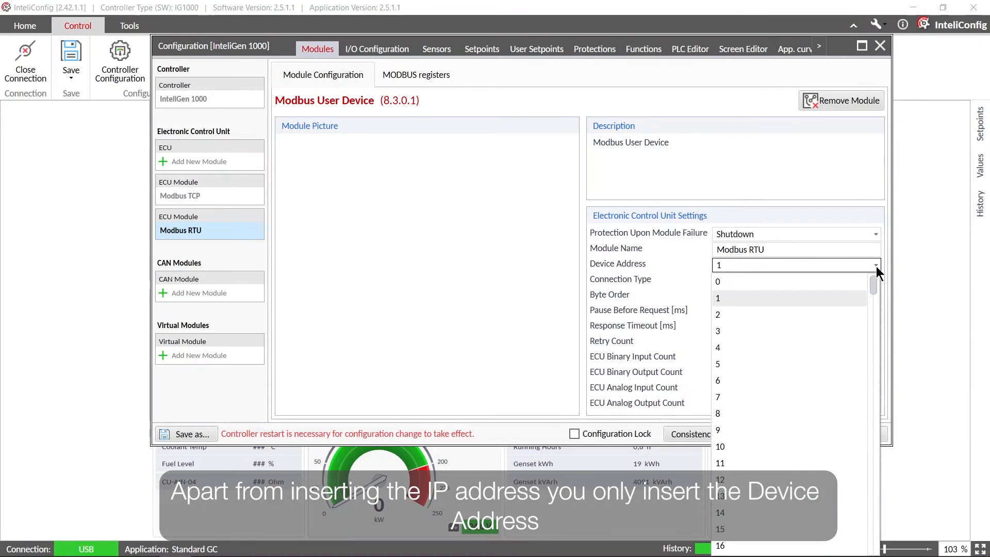
click(717, 298)
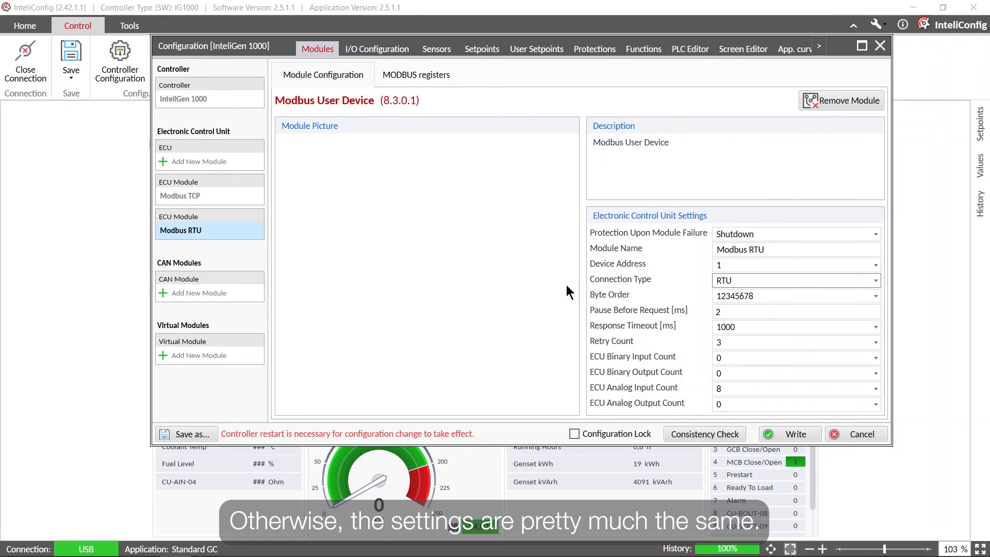
mouse_move(875, 204)
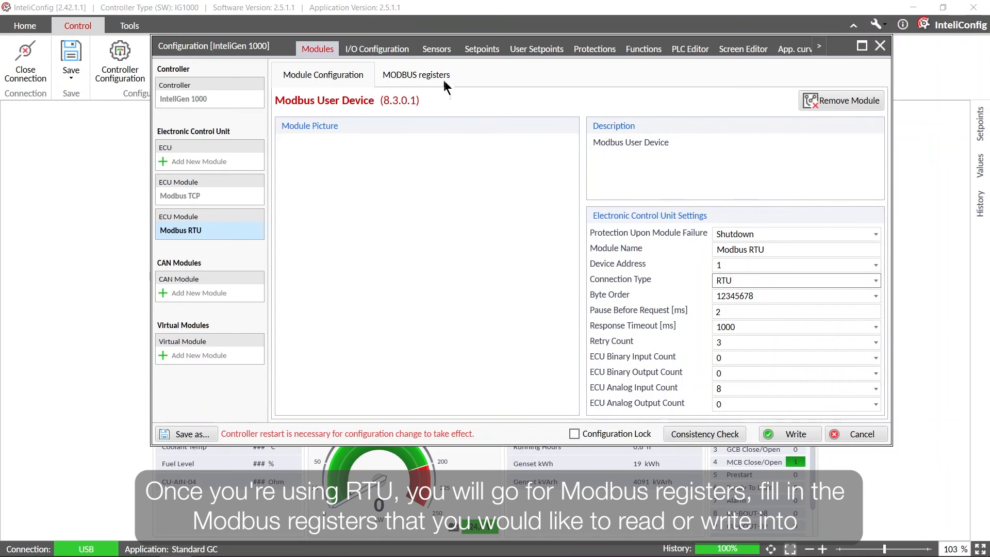
click(415, 76)
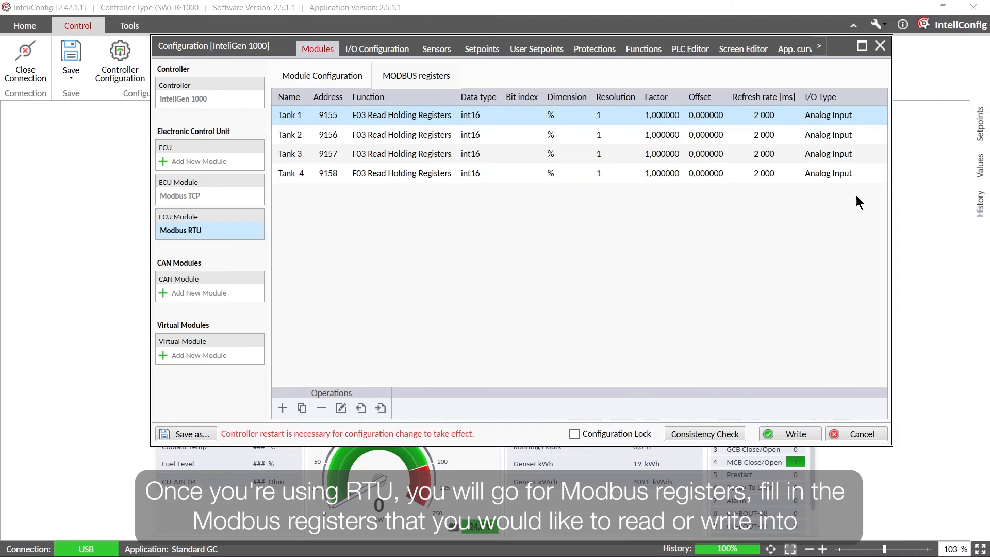
mouse_move(494, 76)
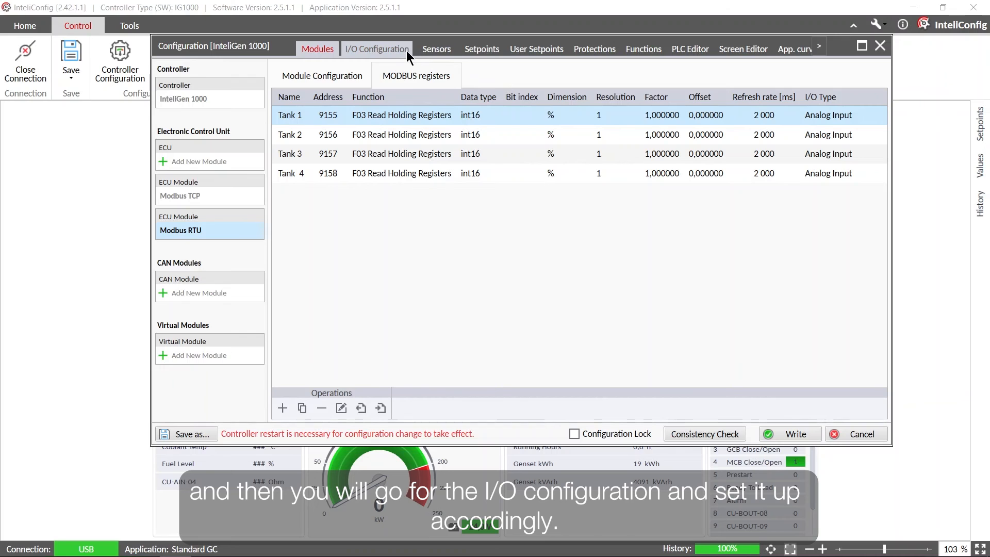
- Filter I/O Configuration to the Modbus RTU device, showing Tank 1–4 on AIN1–AIN4
click(376, 48)
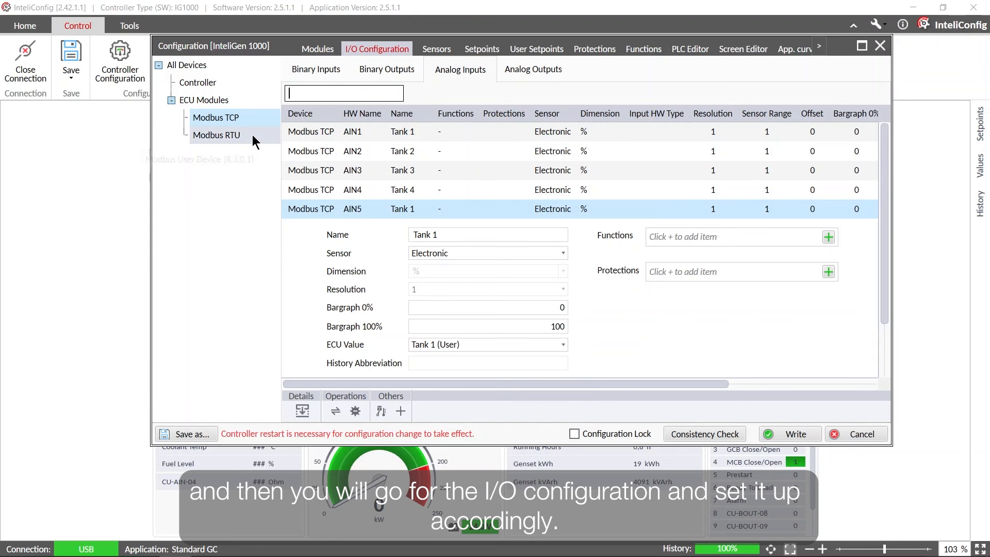
click(216, 135)
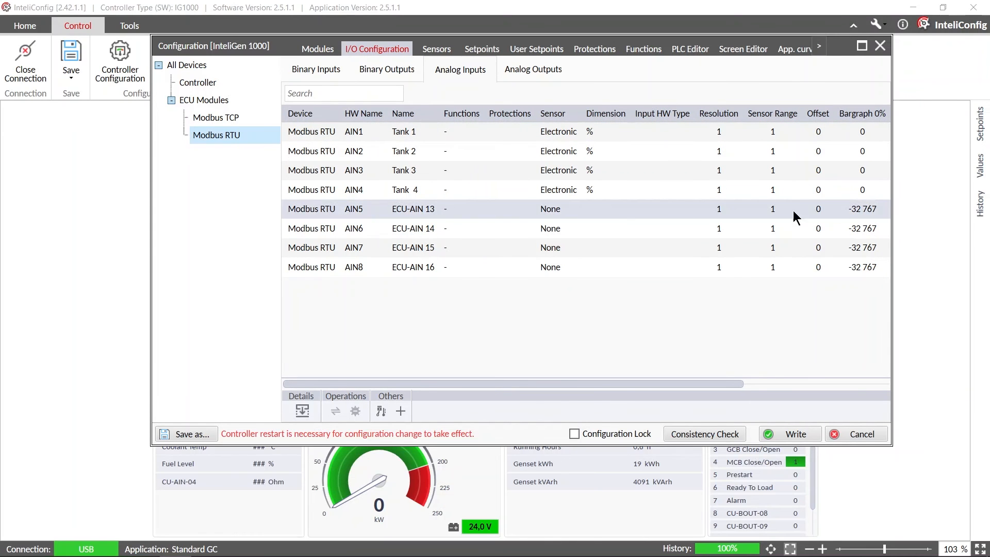
click(880, 46)
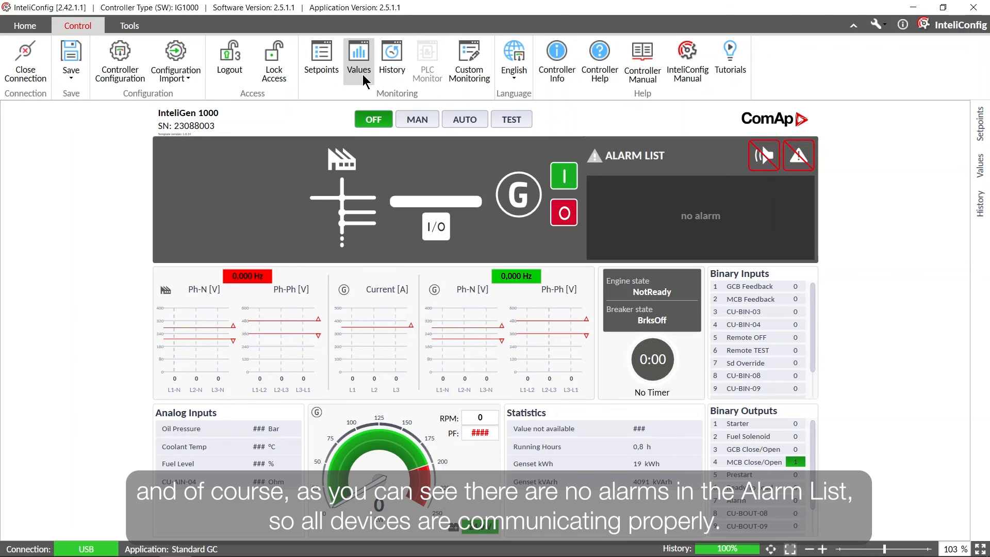
mouse_move(588, 177)
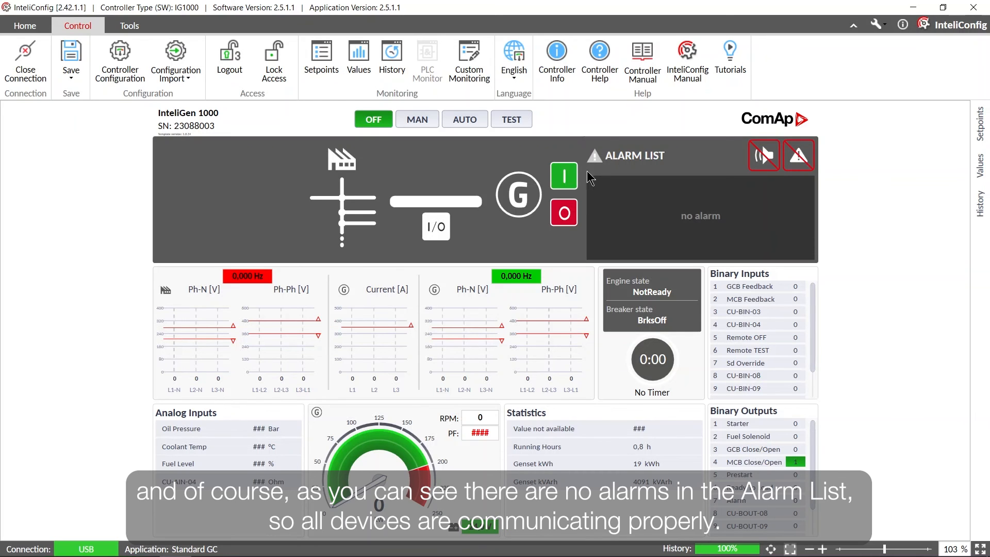
mouse_move(620, 178)
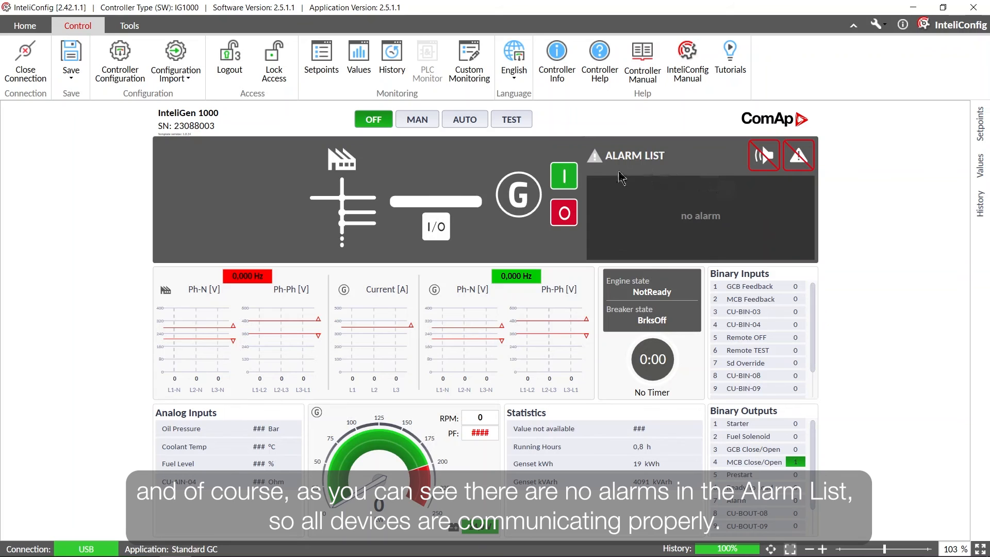
mouse_move(593, 177)
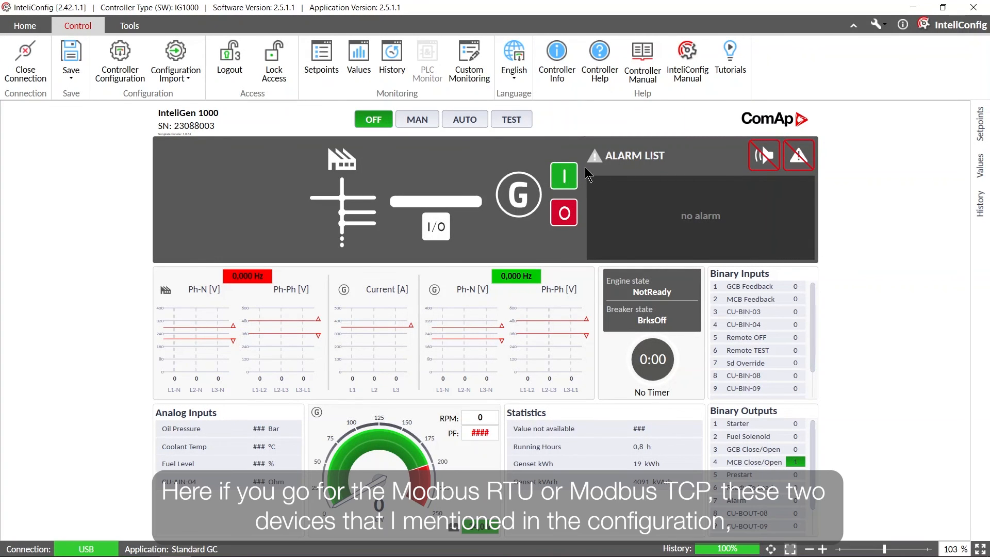
- Show the Modbus TCP group in Values: Tank 1–4 at 22, 80, 87 and 60 %
click(358, 60)
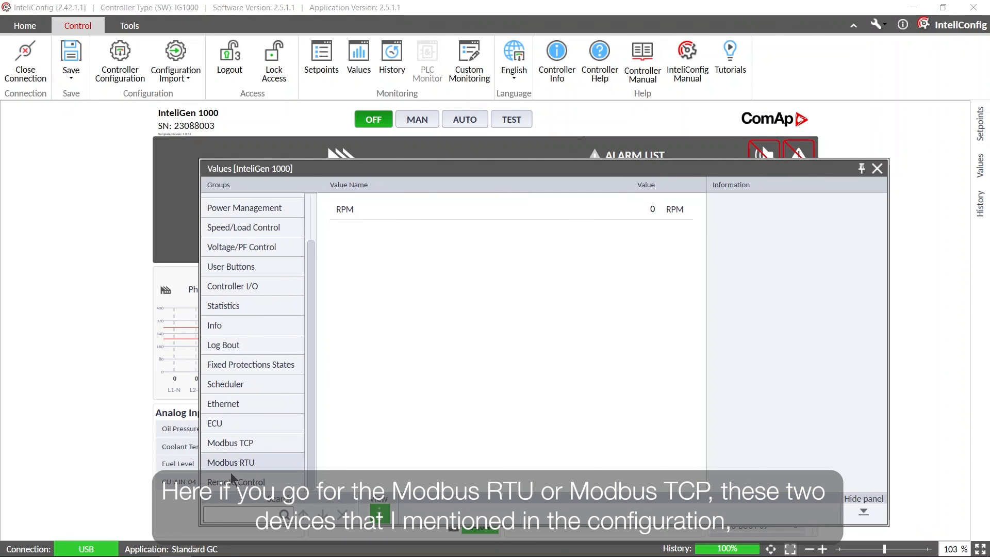
click(230, 443)
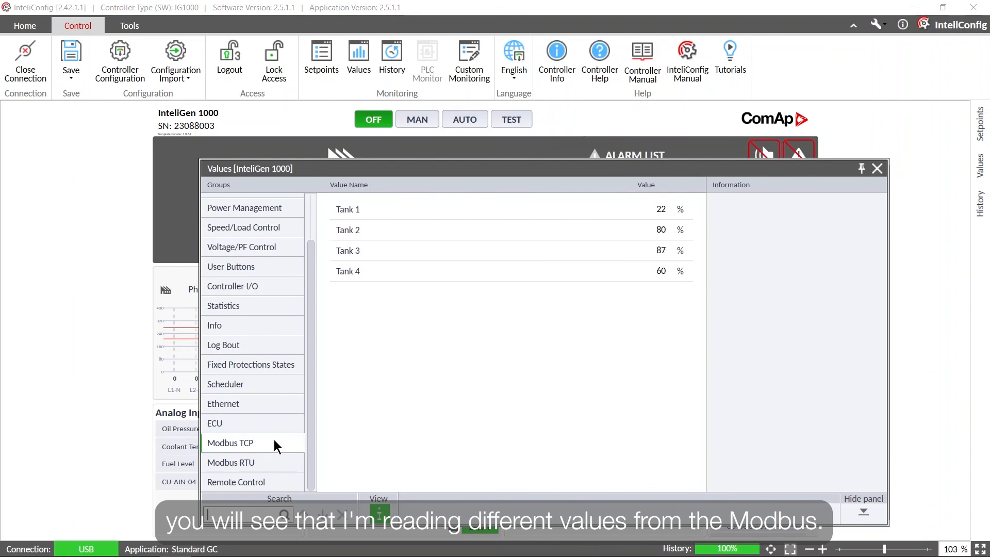